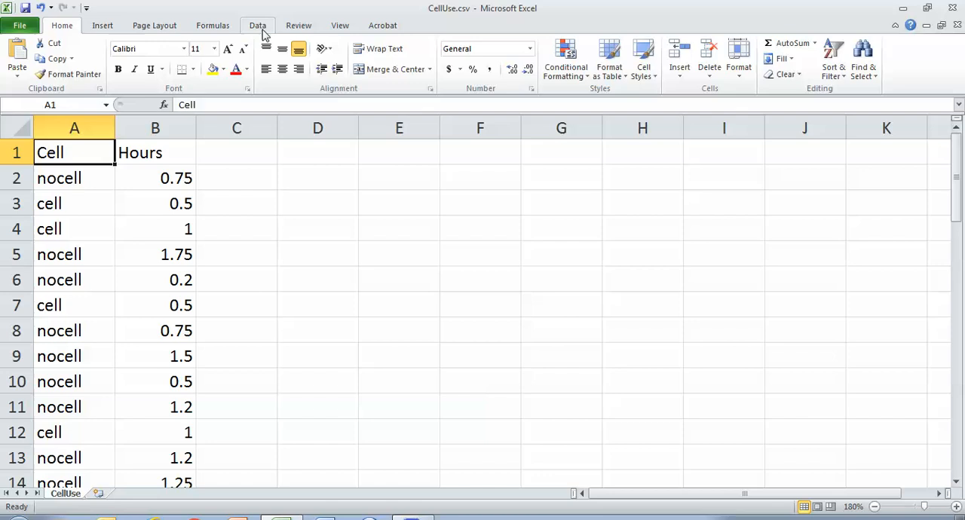
Custom-sort the whole sheet by the Cell column so cell rows precede nocell rows.
click(257, 25)
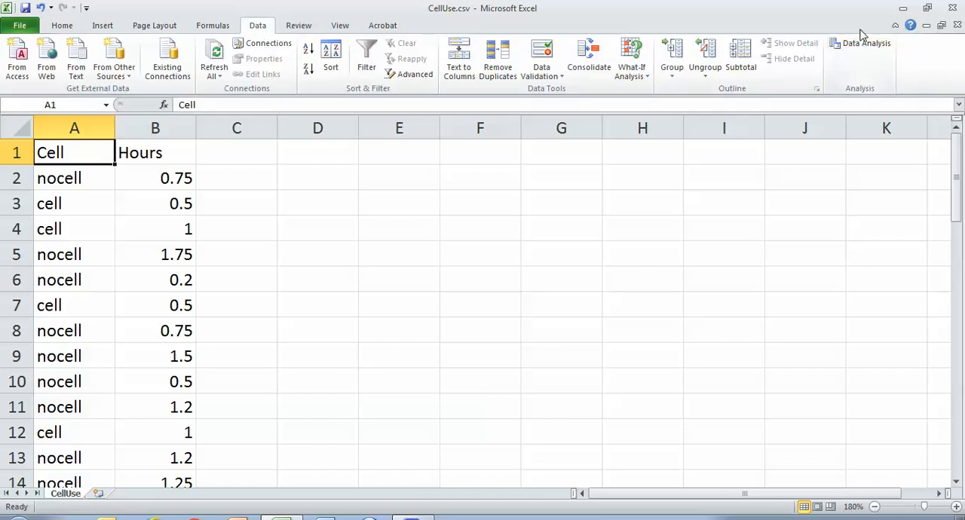
mouse_move(851, 75)
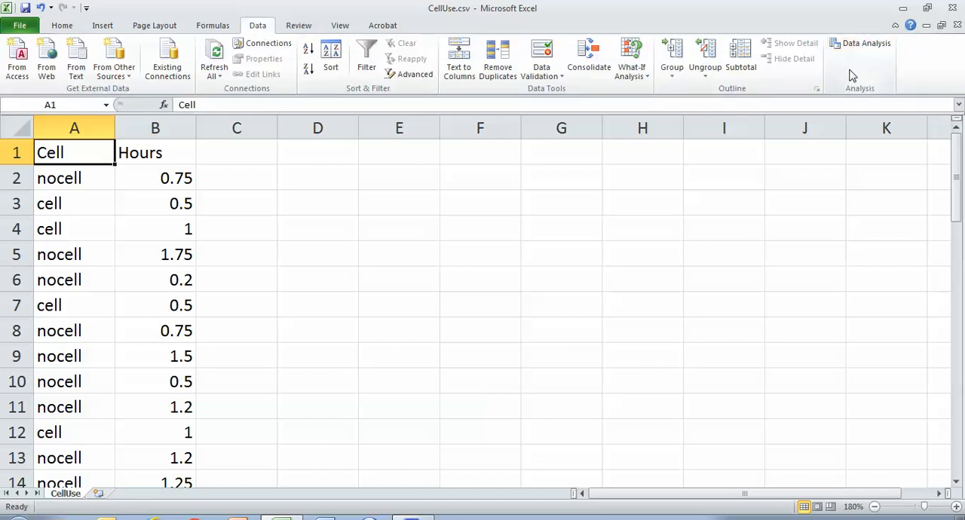
mouse_move(279, 7)
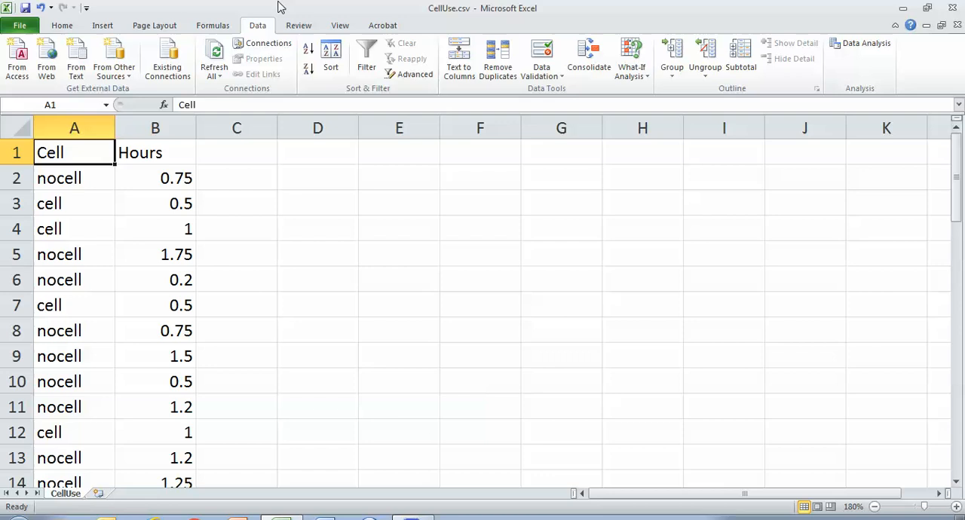
click(62, 24)
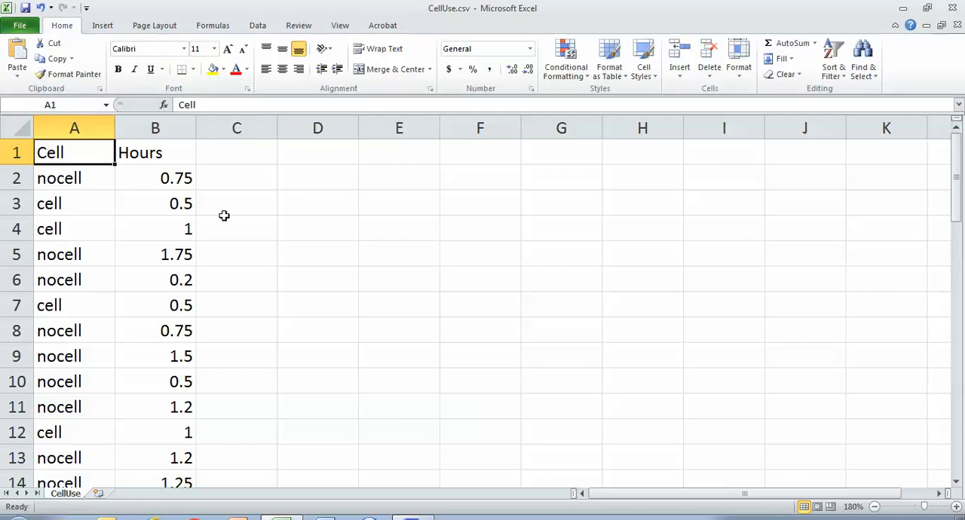
mouse_move(284, 261)
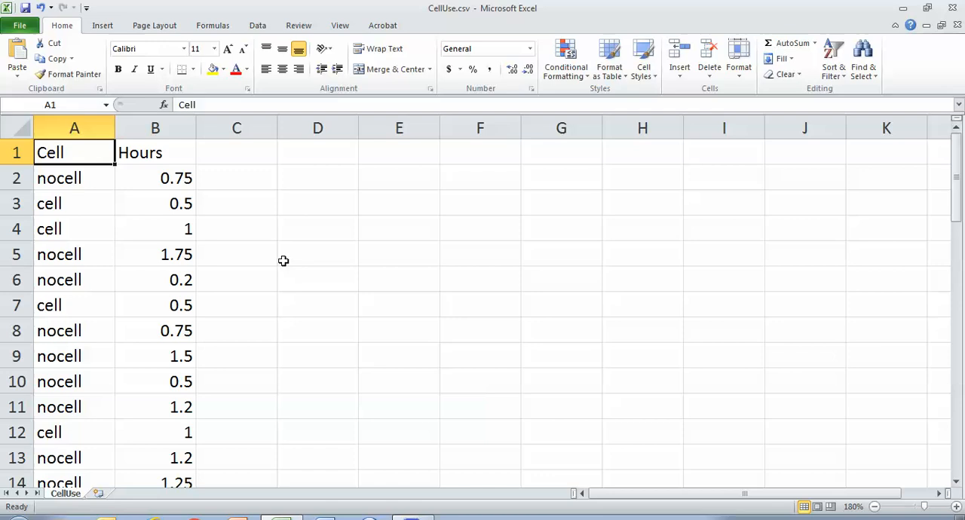
mouse_move(102, 134)
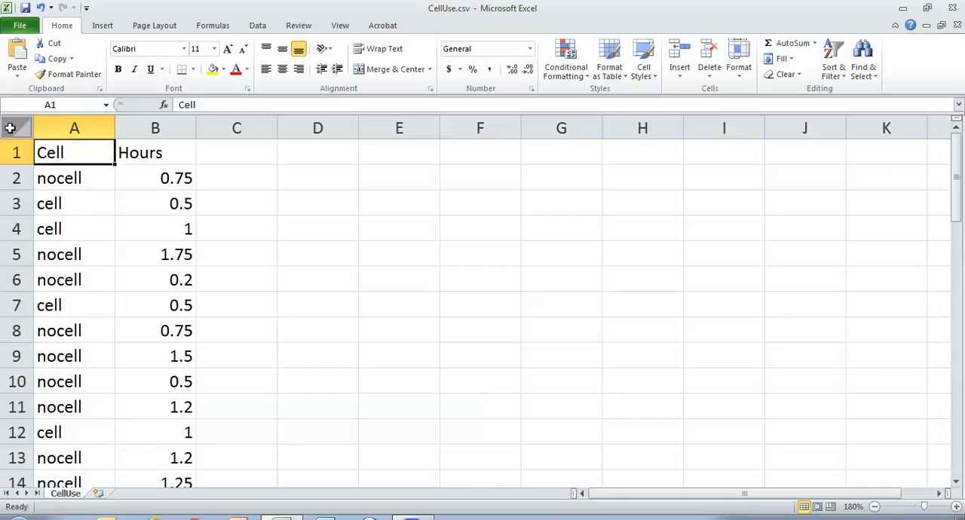
click(14, 127)
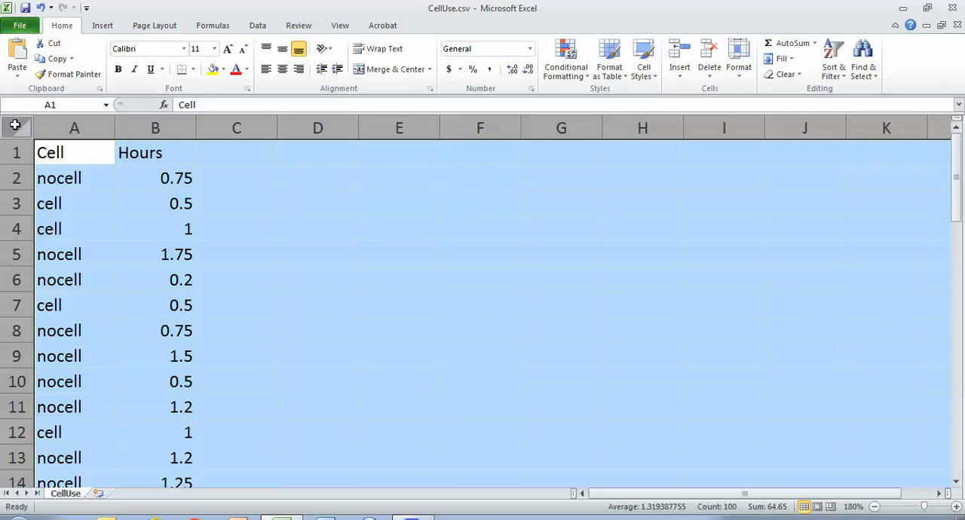
mouse_move(71, 280)
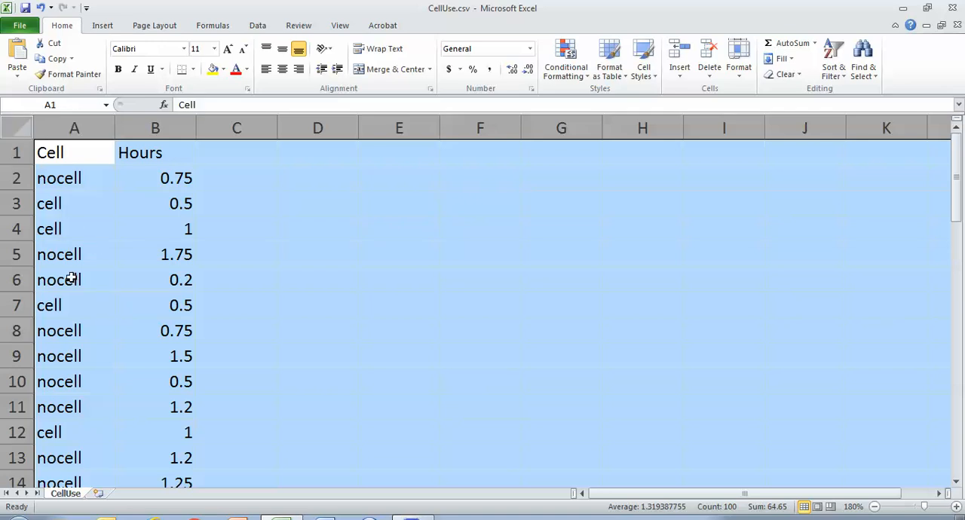
mouse_move(149, 246)
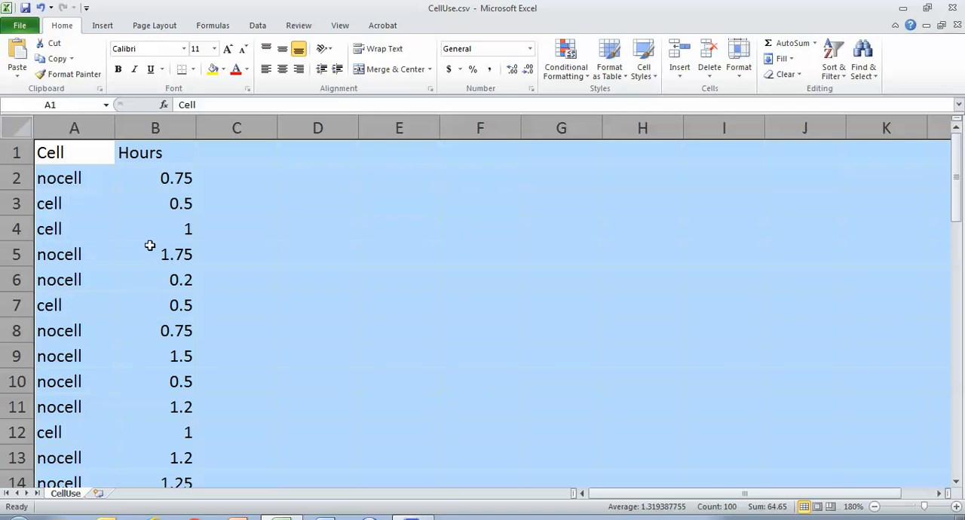
mouse_move(63, 279)
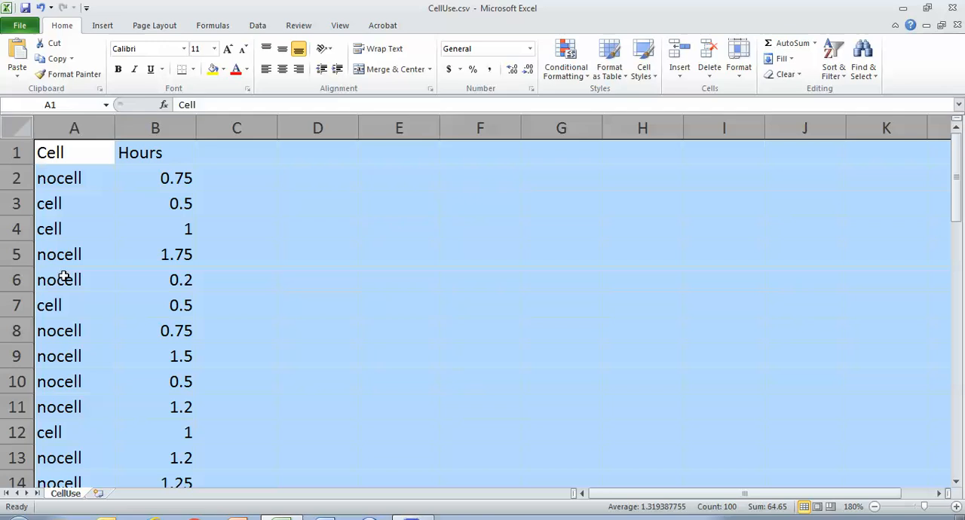
mouse_move(47, 365)
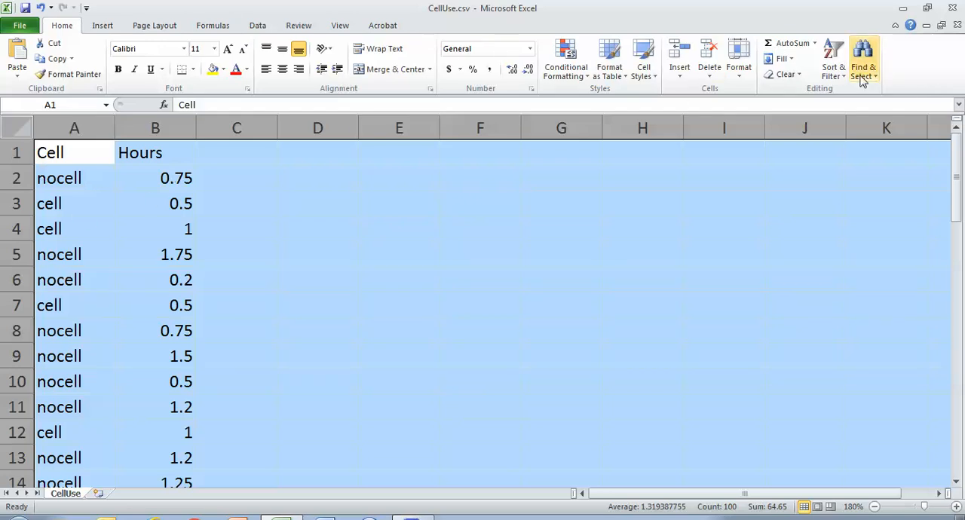
click(833, 60)
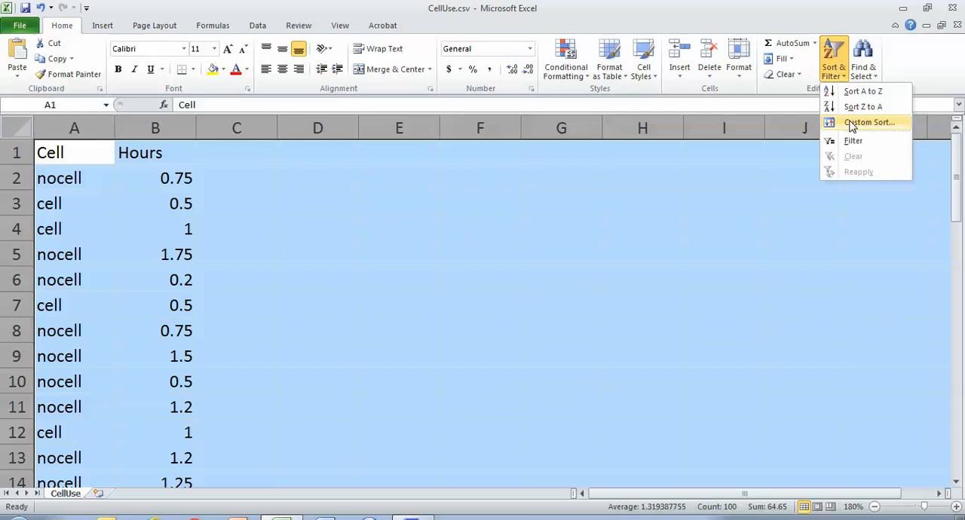
click(869, 122)
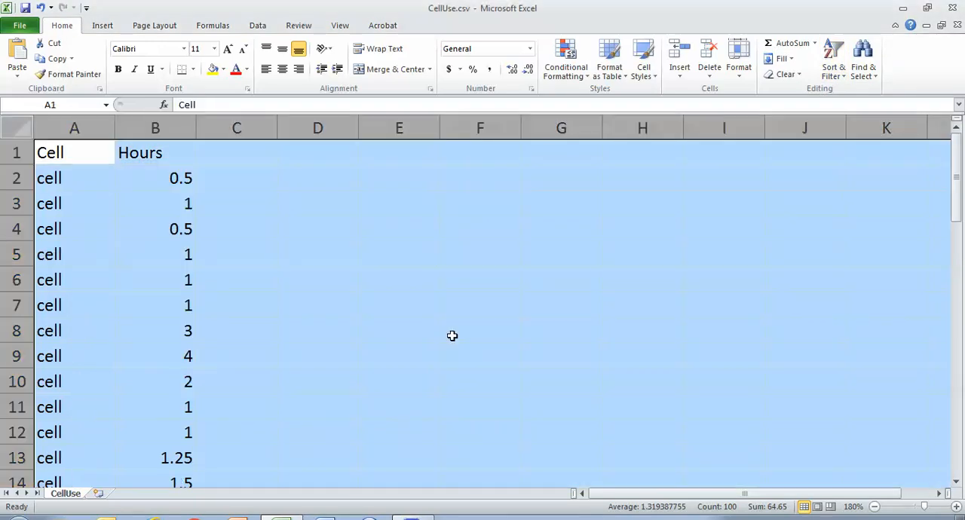
click(155, 279)
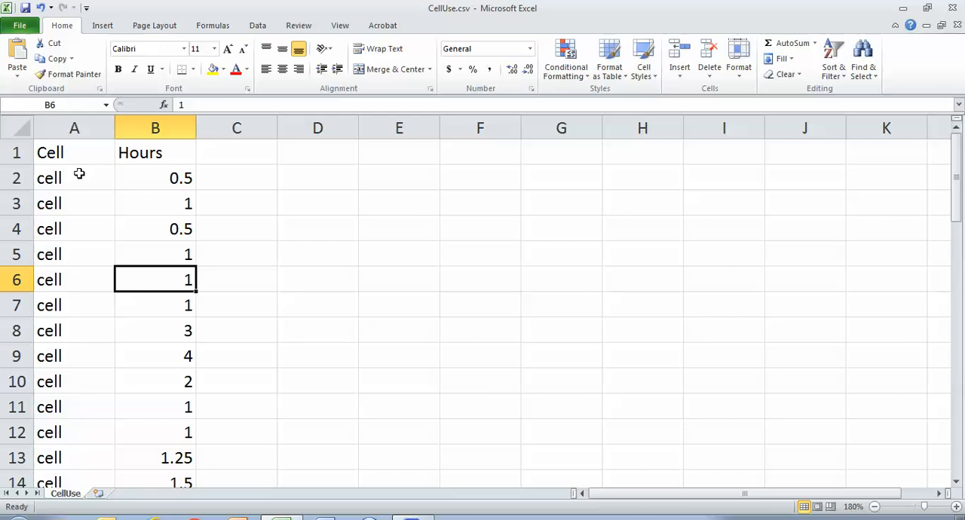
mouse_move(65, 203)
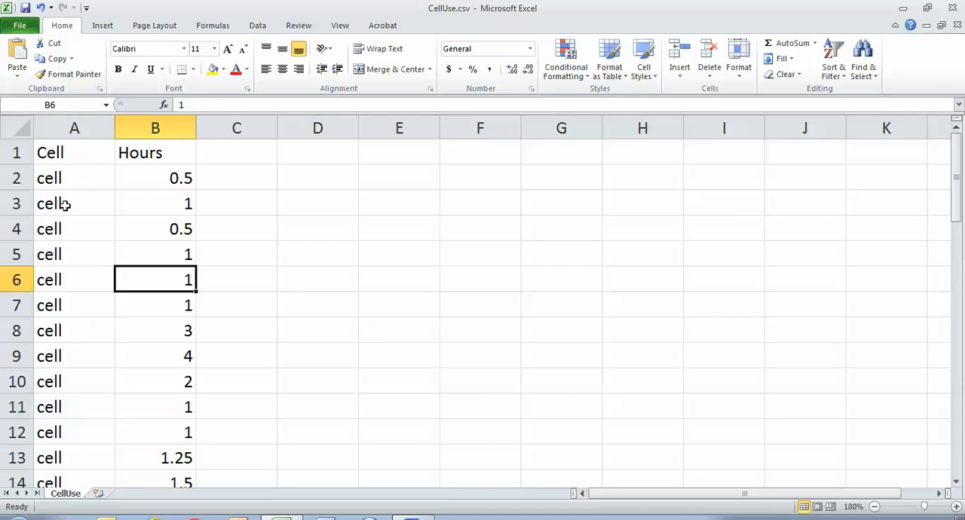
Select the cell and nocell Hours ranges to check count, sum 36.15 and average 1.34.
drag(181, 178, 180, 406)
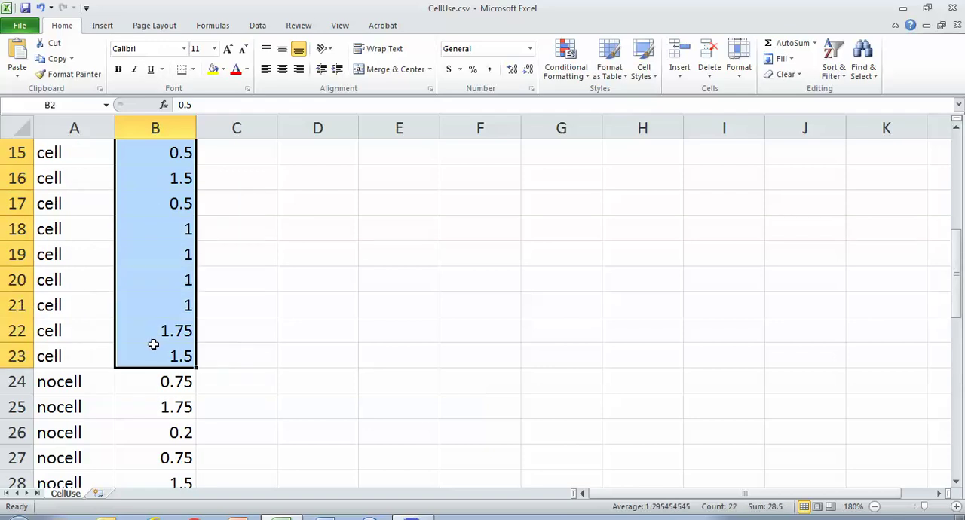
mouse_move(731, 506)
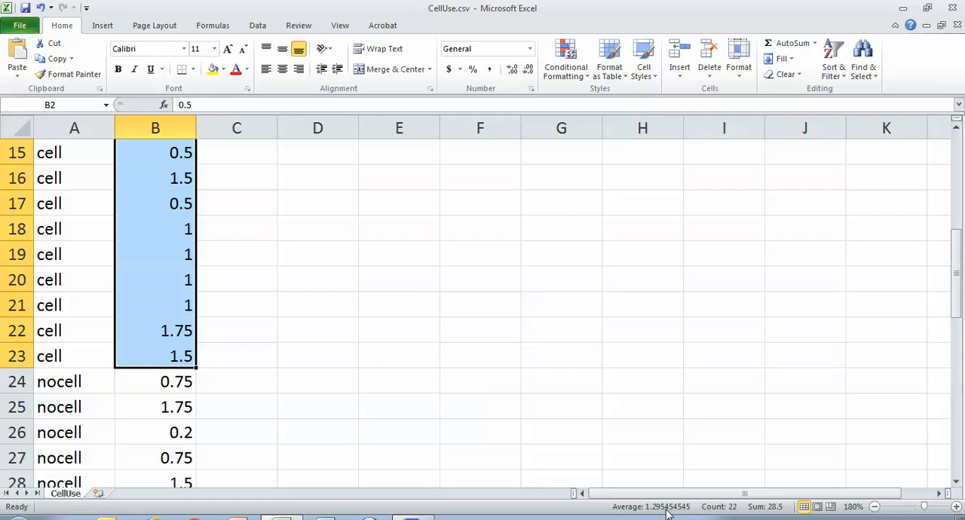
drag(176, 380, 177, 432)
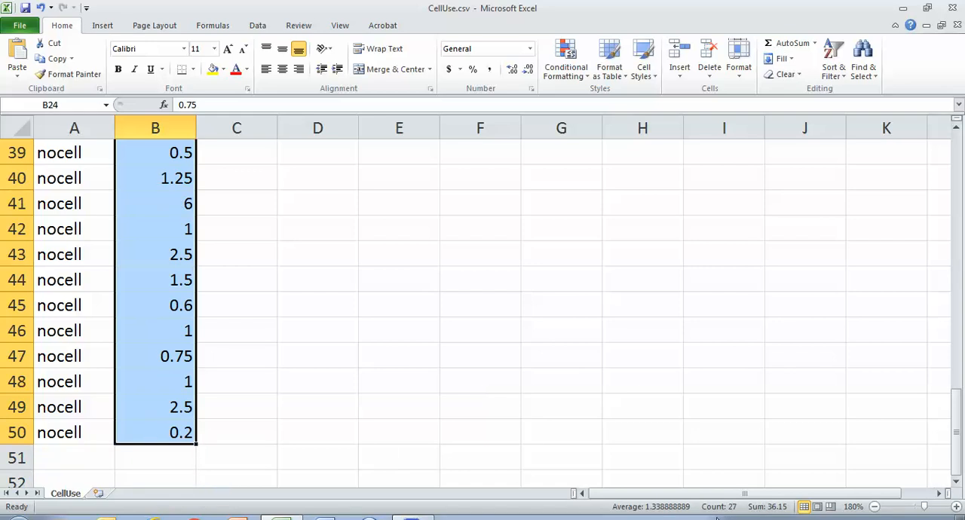
mouse_move(665, 512)
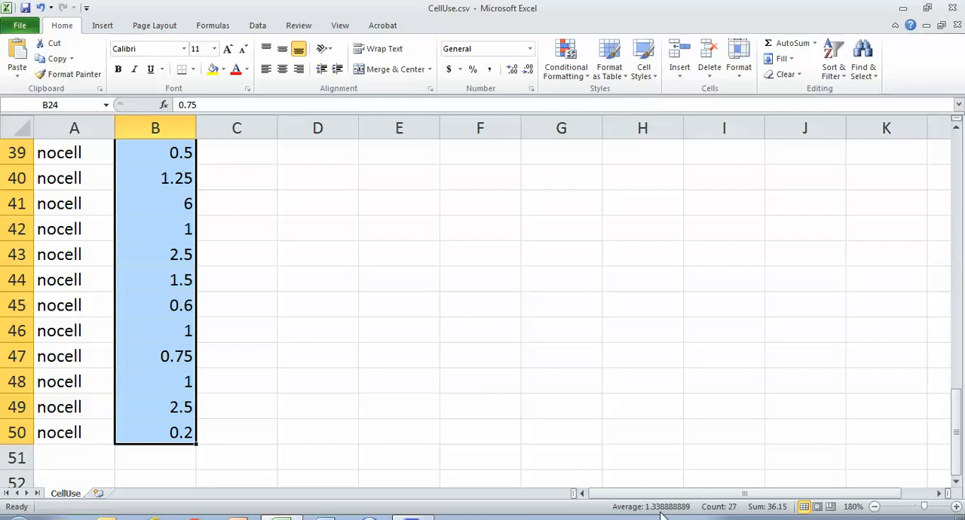
mouse_move(767, 197)
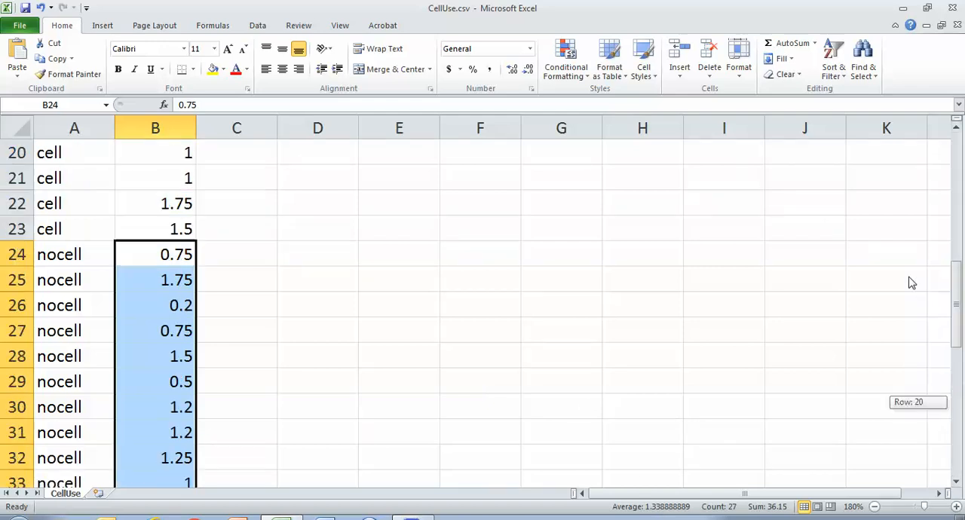
scroll(down, 3)
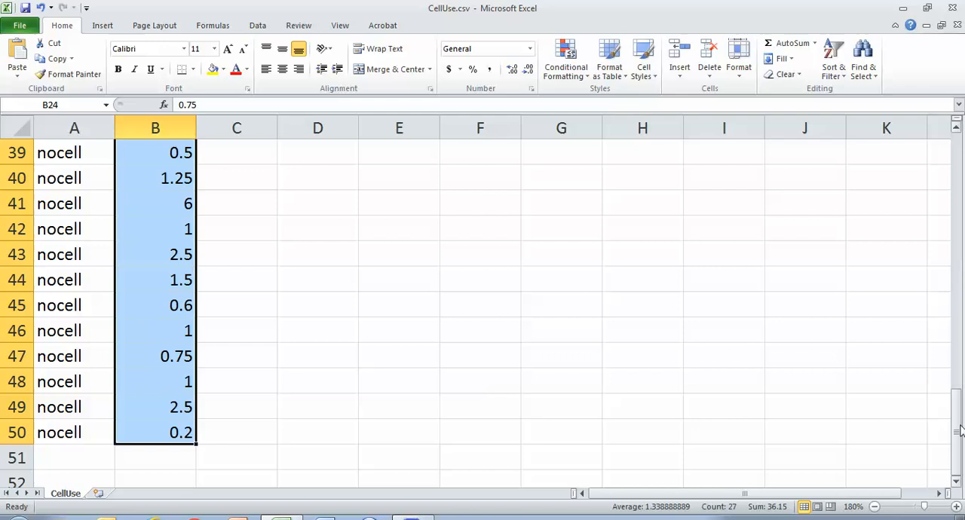
scroll(up, 3)
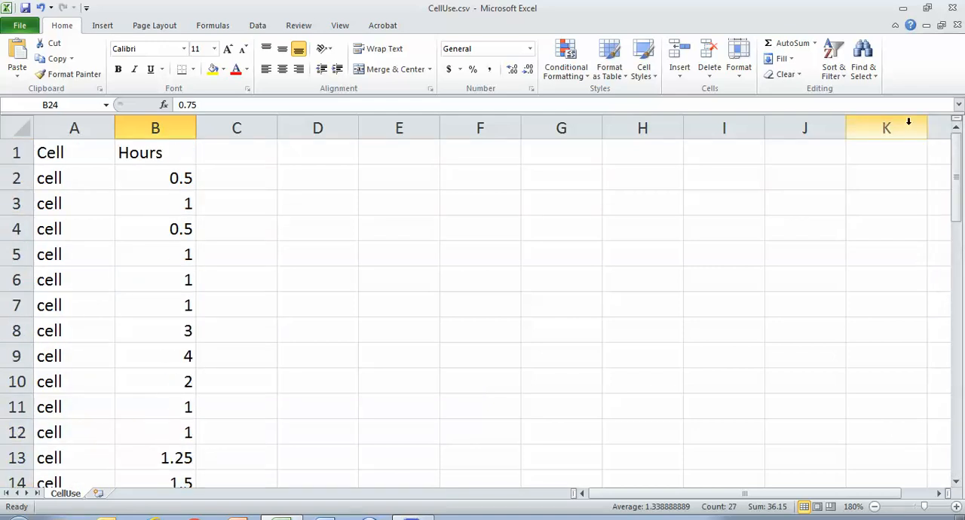
mouse_move(779, 88)
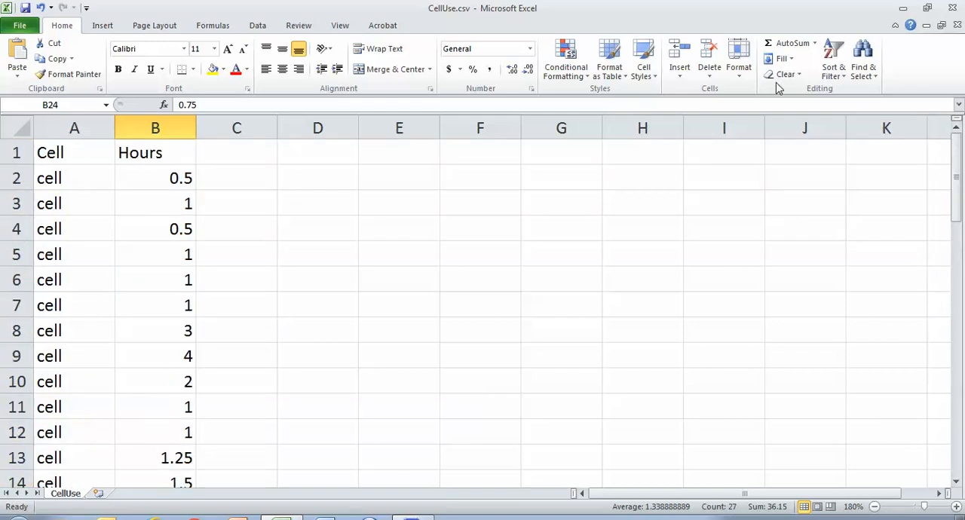
mouse_move(325, 172)
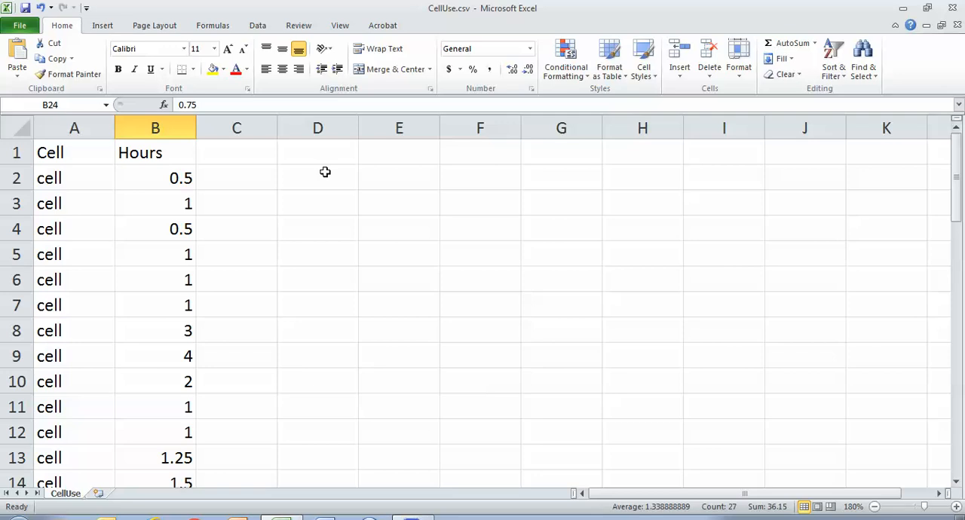
mouse_move(189, 182)
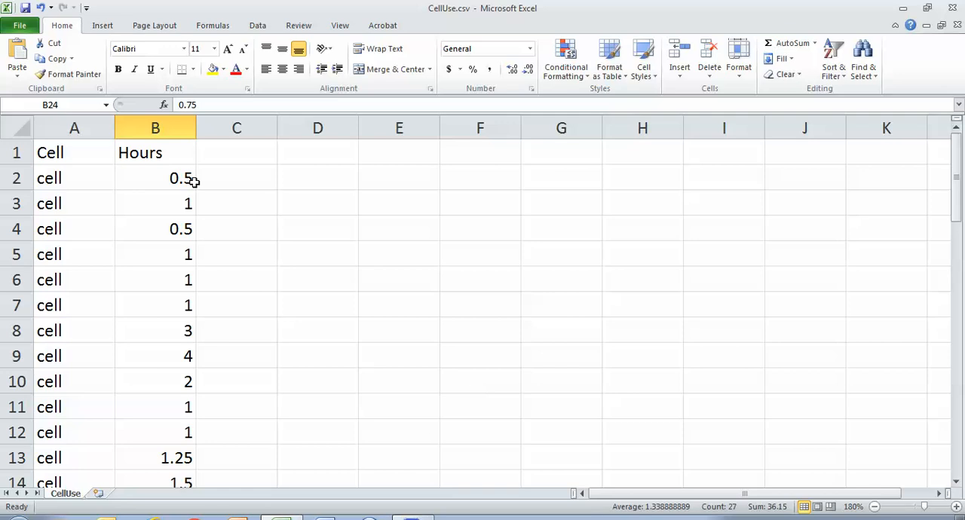
mouse_move(163, 164)
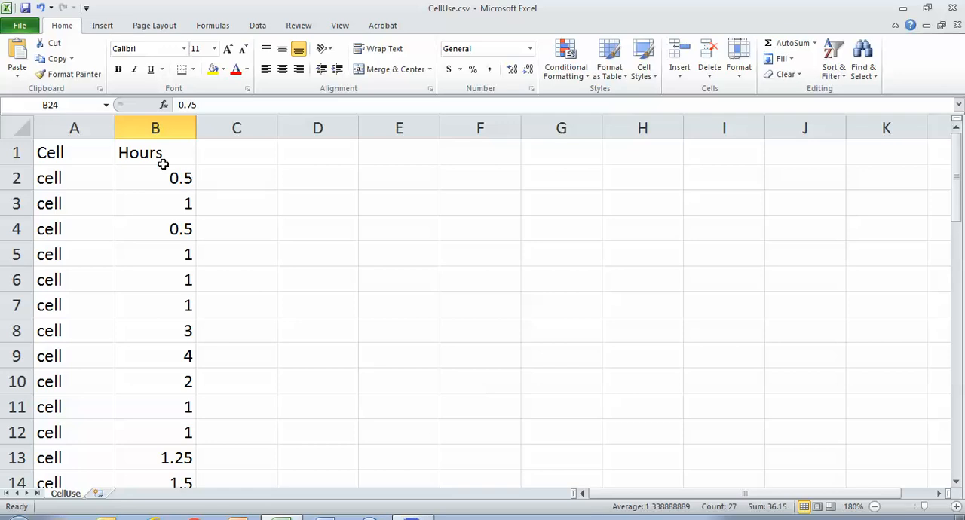
mouse_move(203, 157)
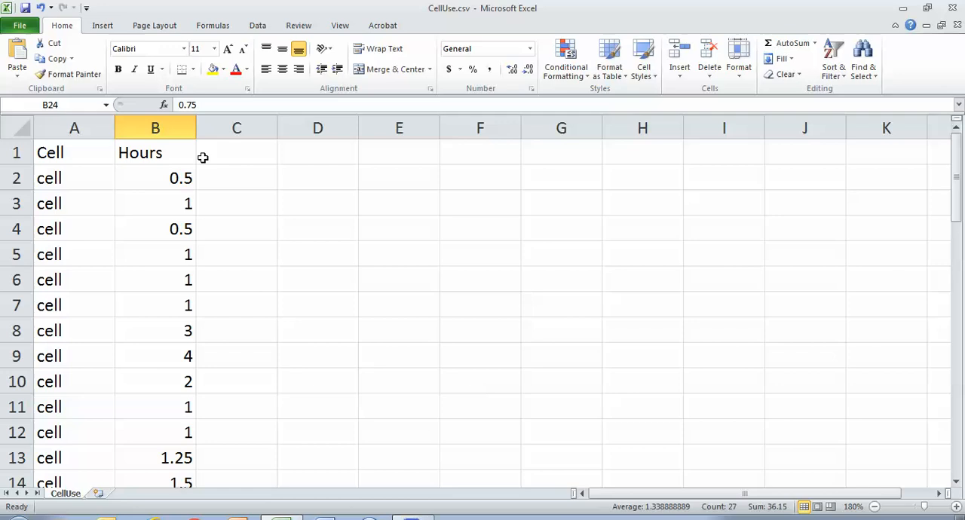
mouse_move(113, 178)
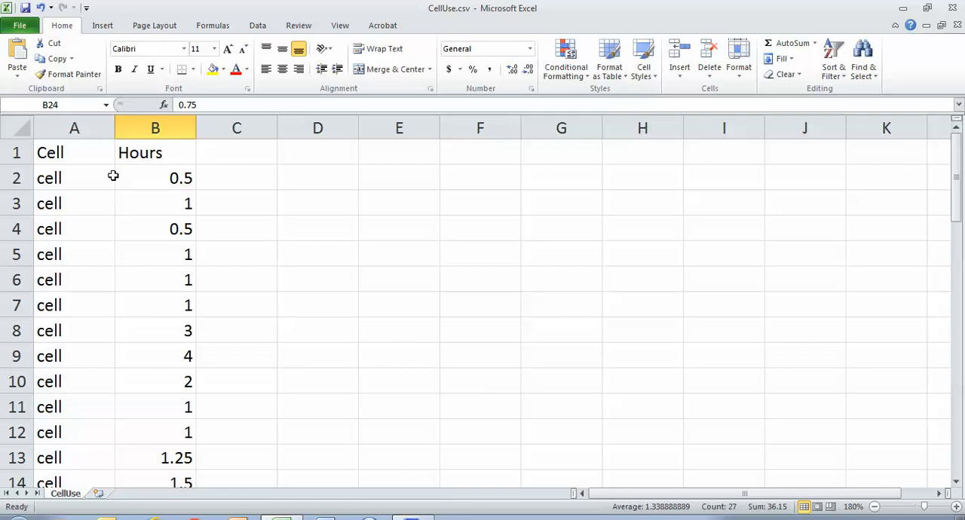
mouse_move(251, 313)
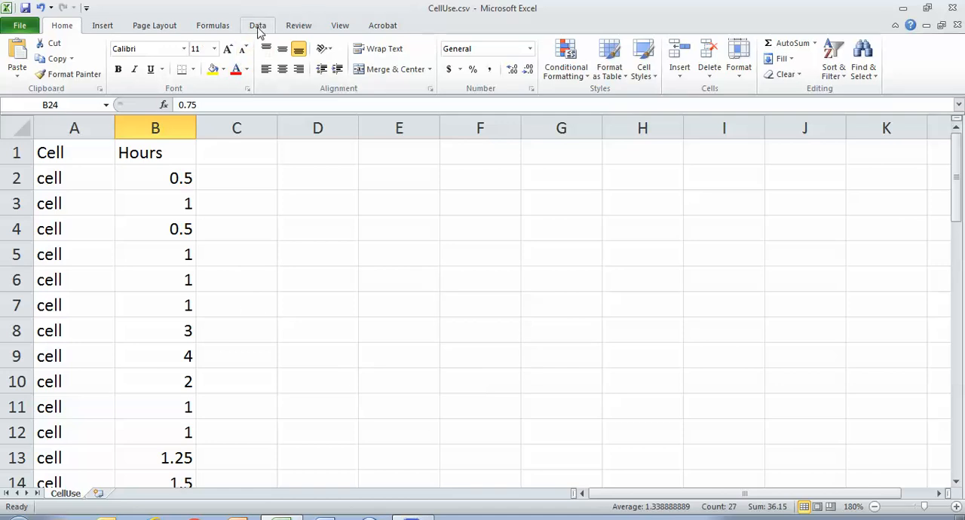
Open Data Analysis on the Data tab and pick t-Test: Two-Sample Assuming Unequal Variances.
click(257, 25)
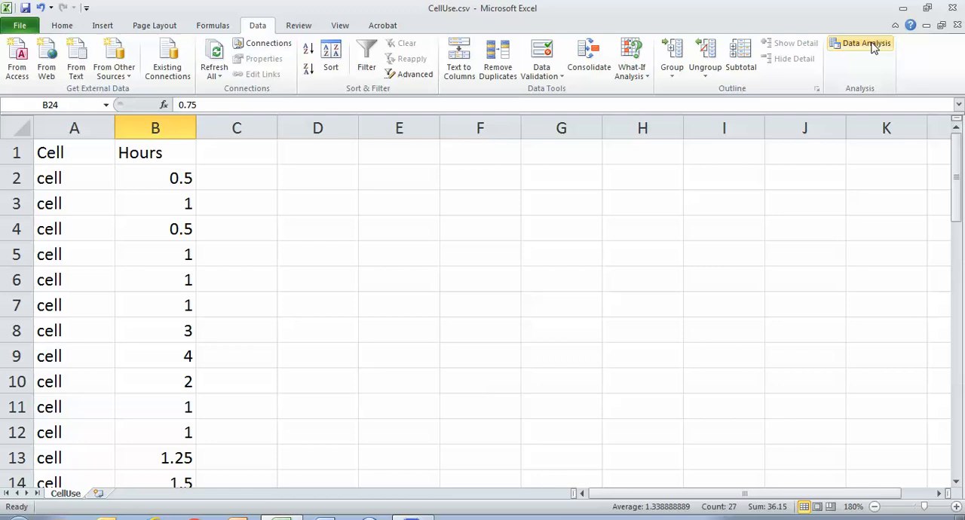
click(865, 43)
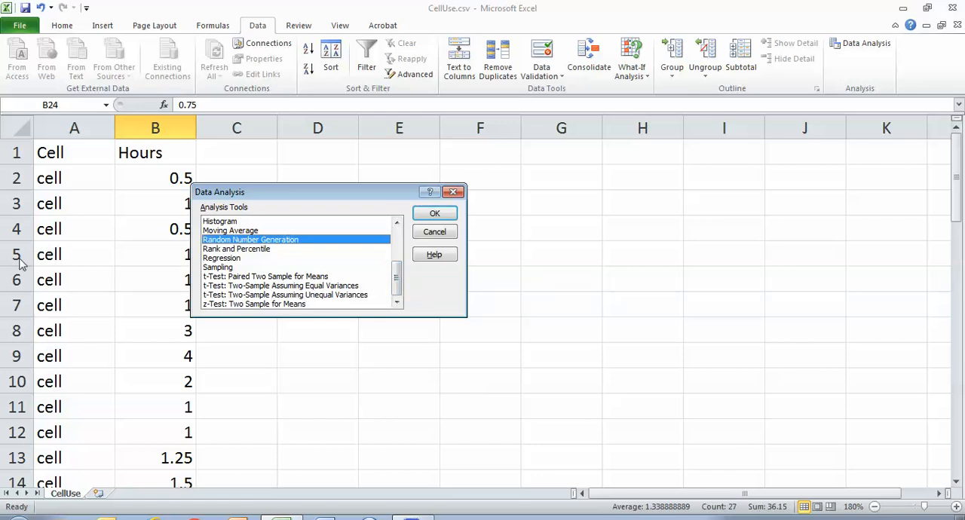
mouse_move(259, 339)
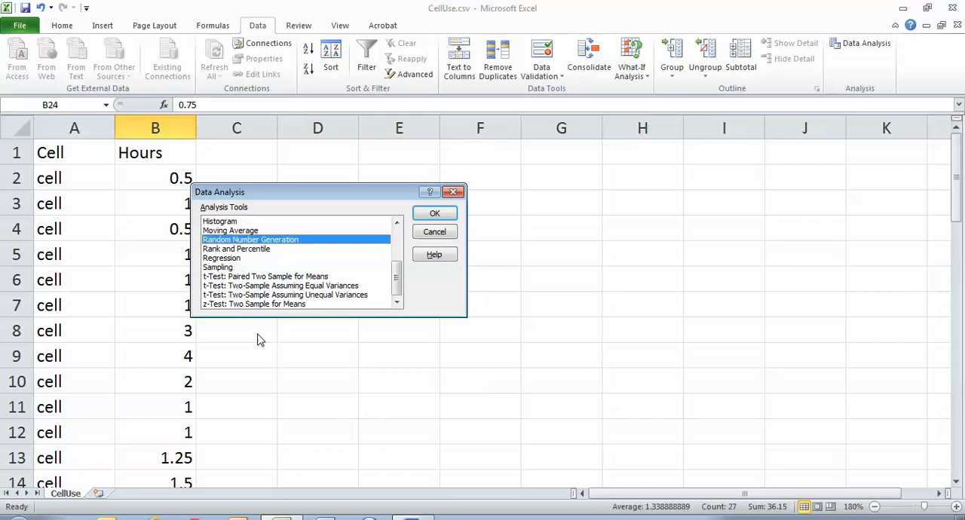
mouse_move(264, 302)
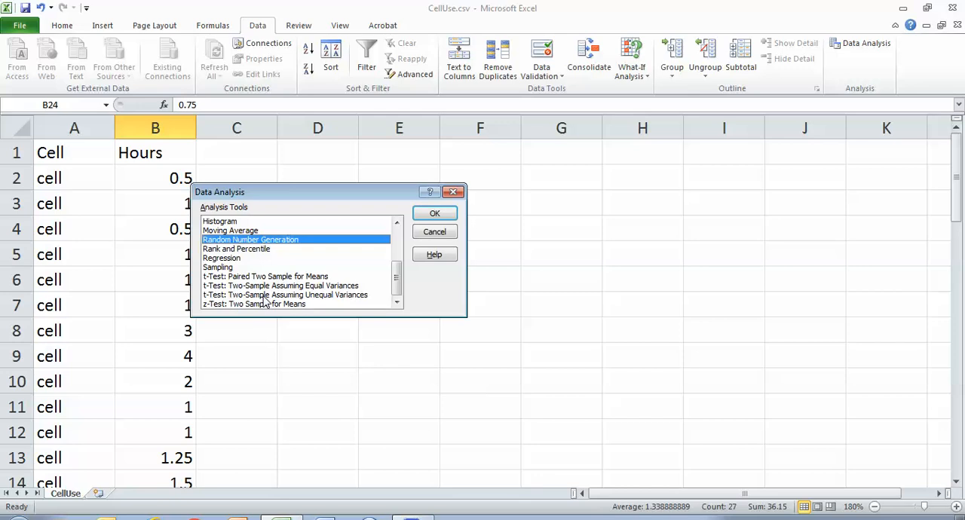
click(286, 294)
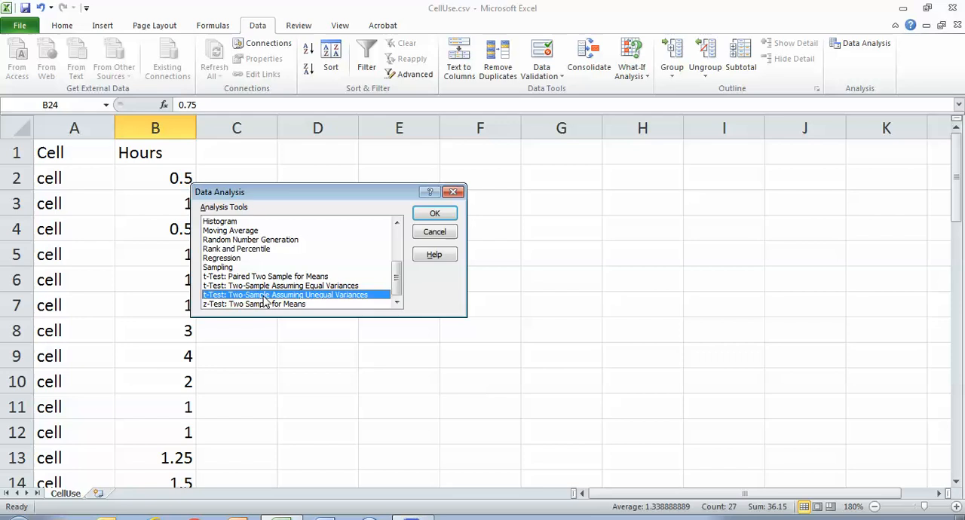
mouse_move(305, 286)
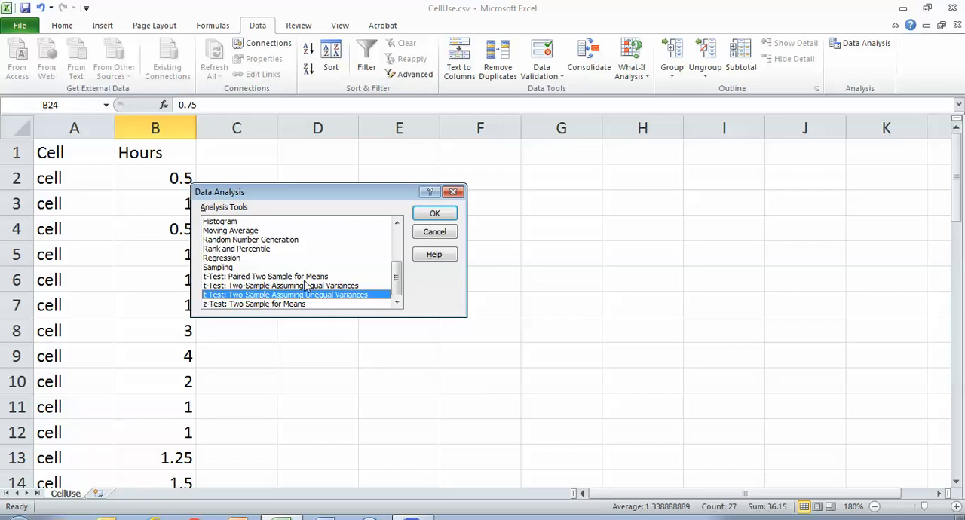
mouse_move(309, 289)
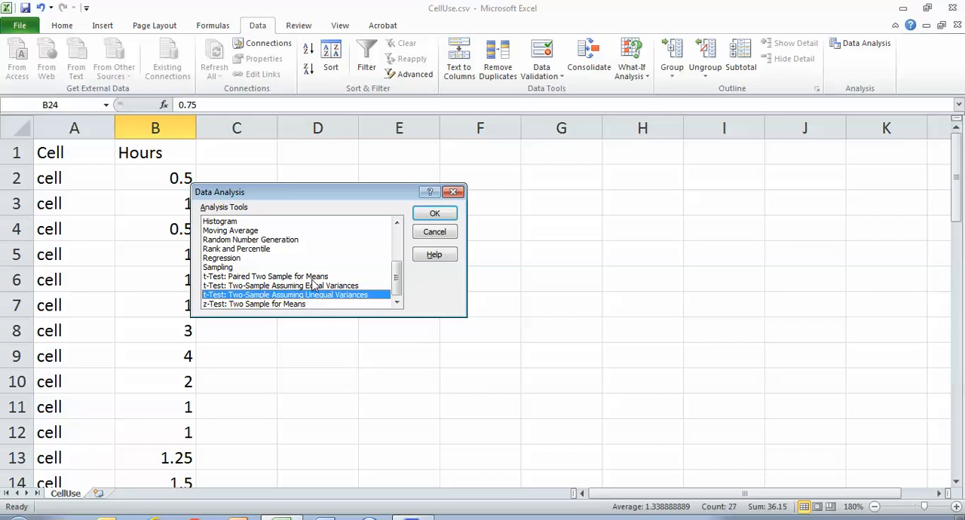
mouse_move(309, 296)
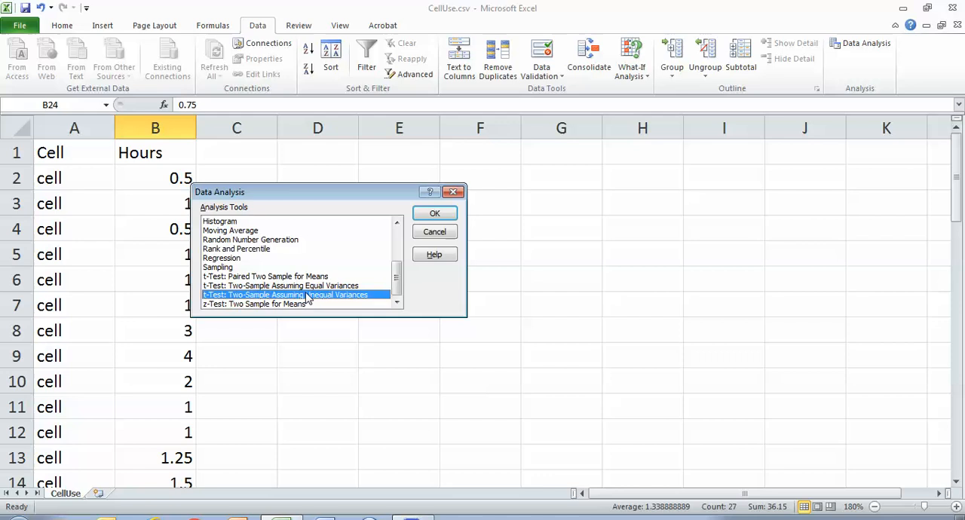
mouse_move(475, 287)
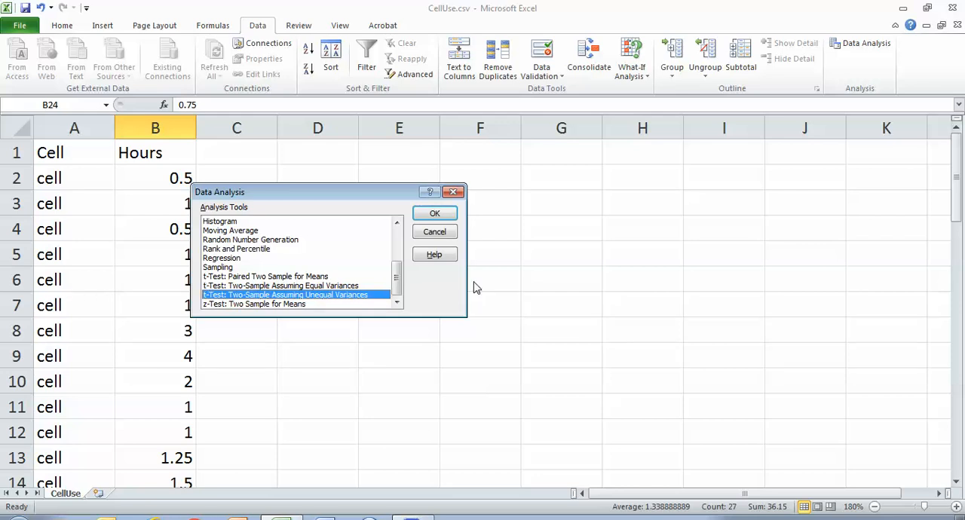
mouse_move(332, 303)
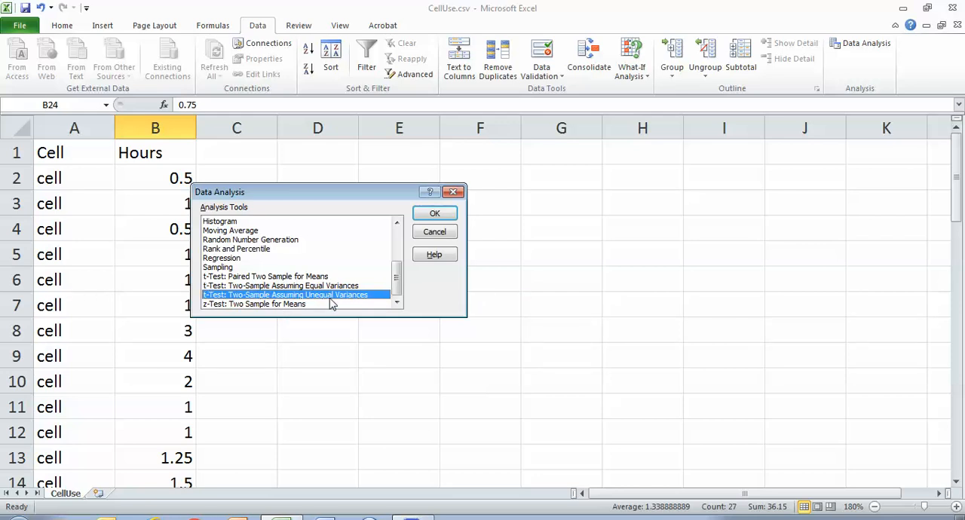
mouse_move(416, 228)
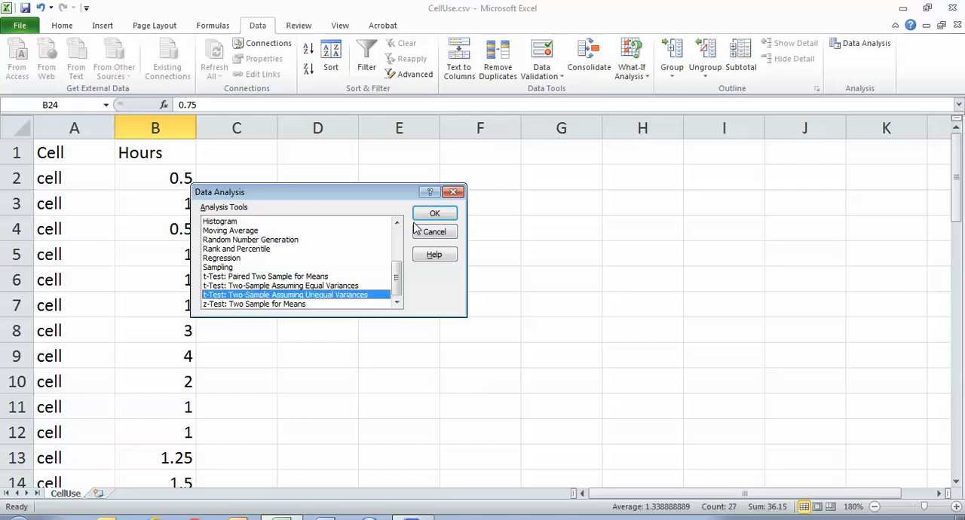
Run the unequal-variance t-test with Variable 1 $B$2:$B$23 and Variable 2 $B$24:$B$50.
click(434, 213)
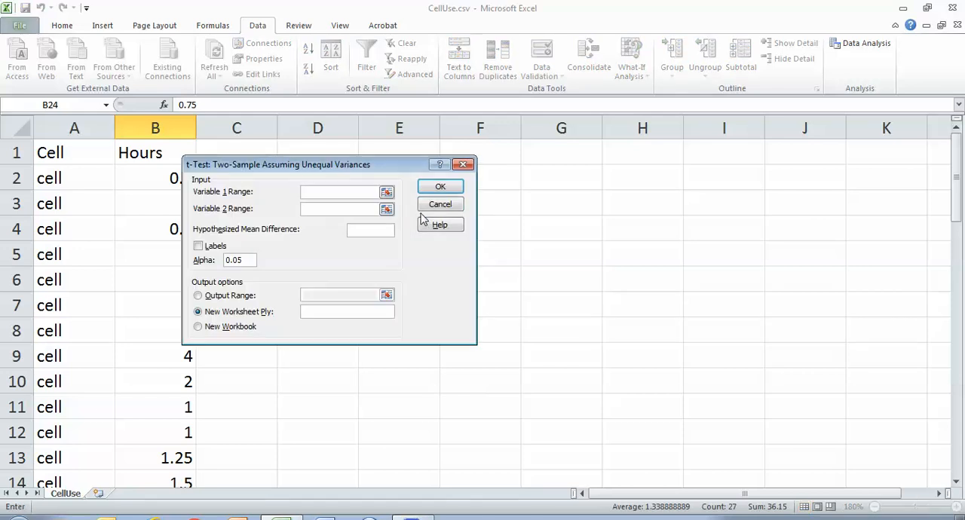
mouse_move(202, 209)
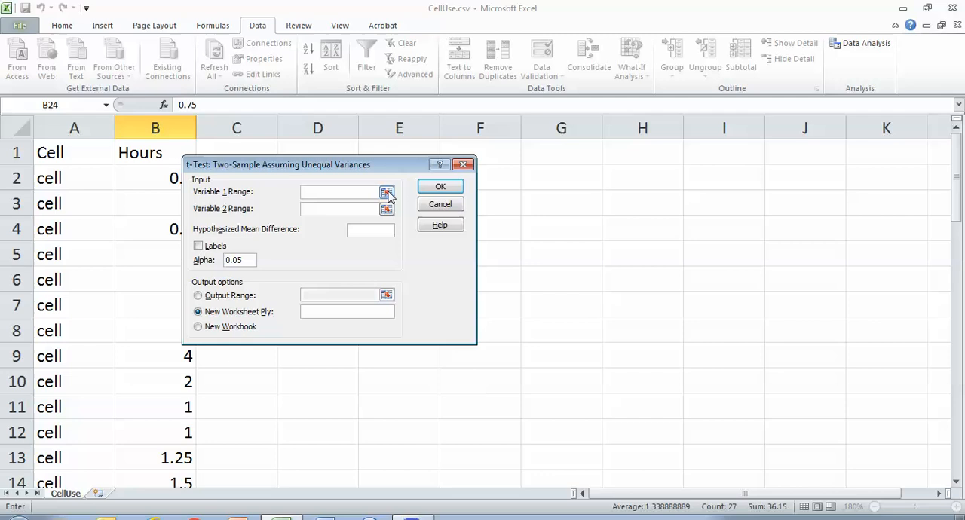
click(387, 193)
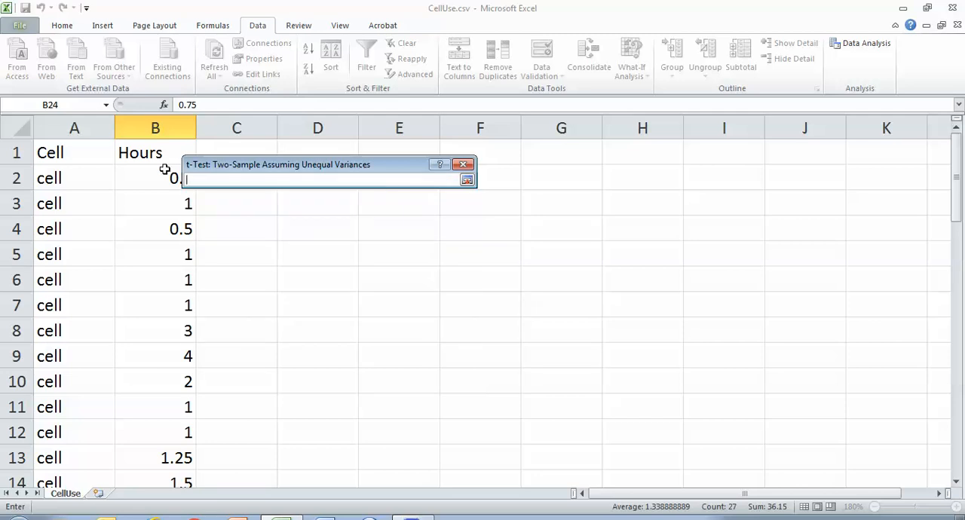
drag(154, 177, 154, 432)
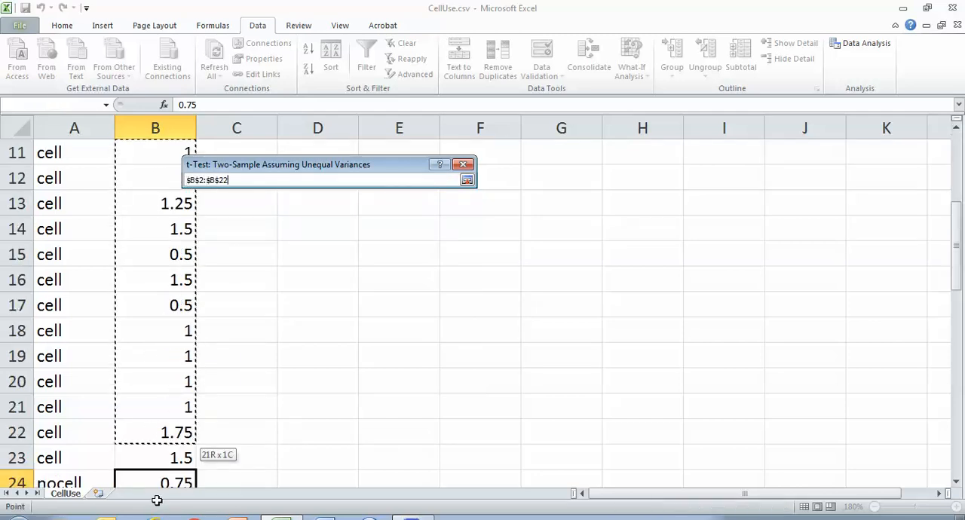
drag(174, 431, 174, 457)
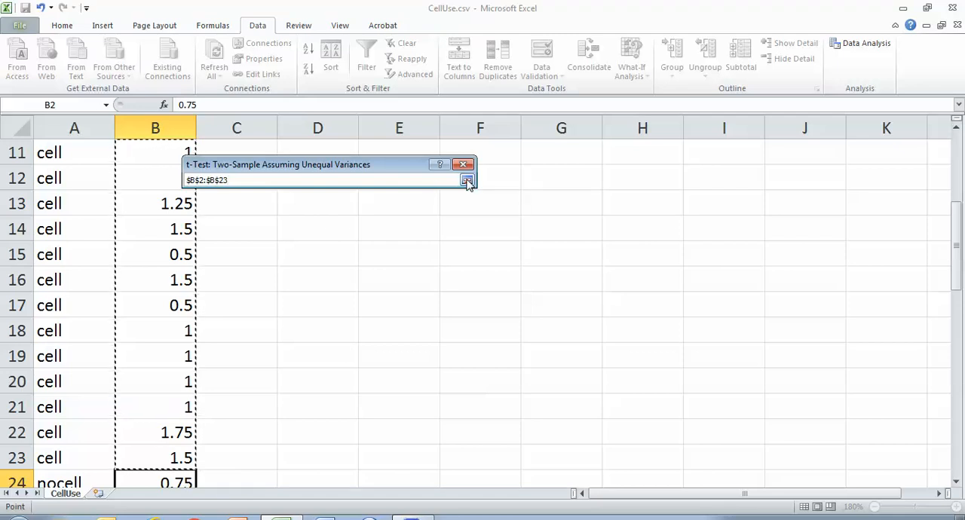
click(466, 179)
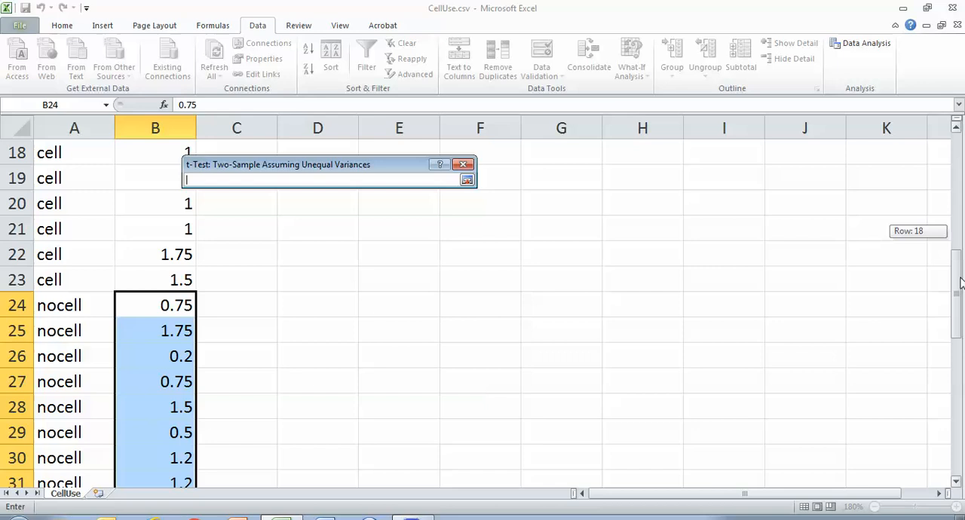
click(156, 254)
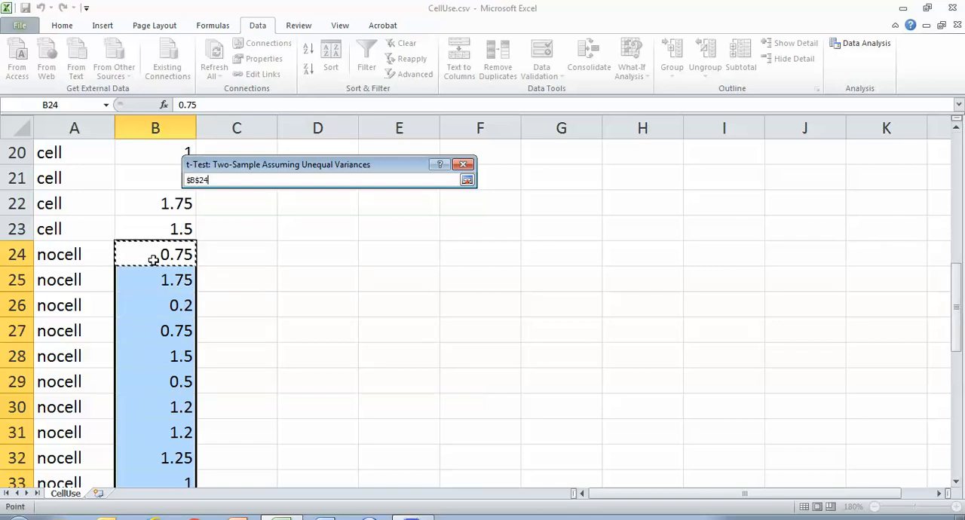
drag(154, 254, 155, 432)
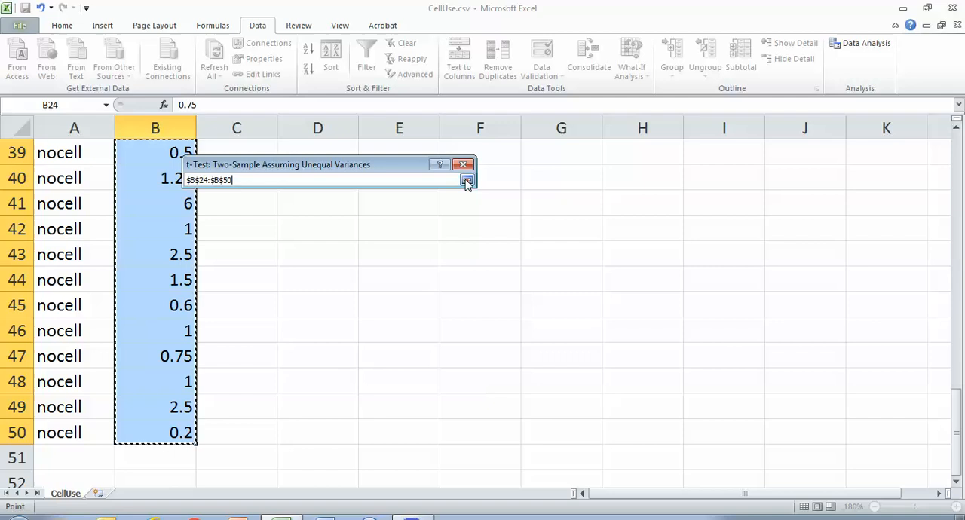
click(466, 179)
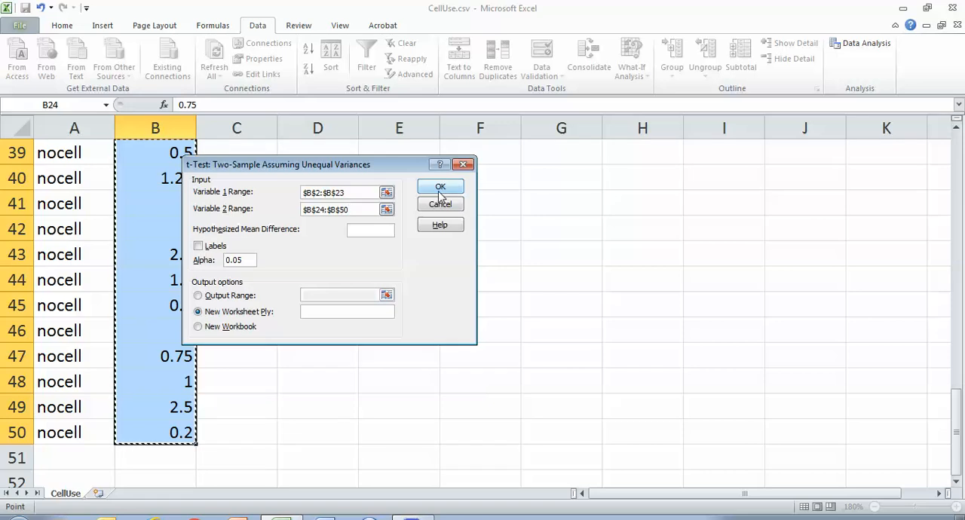
mouse_move(271, 315)
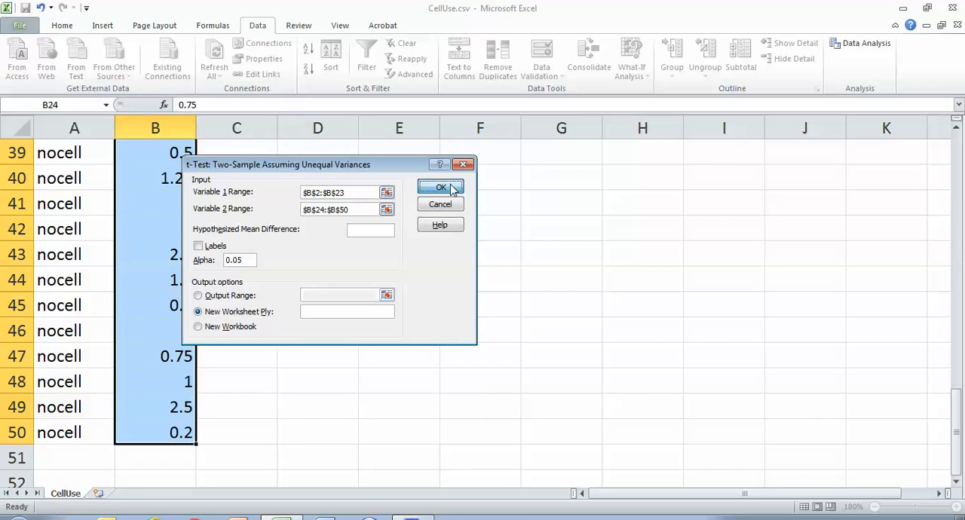
click(441, 187)
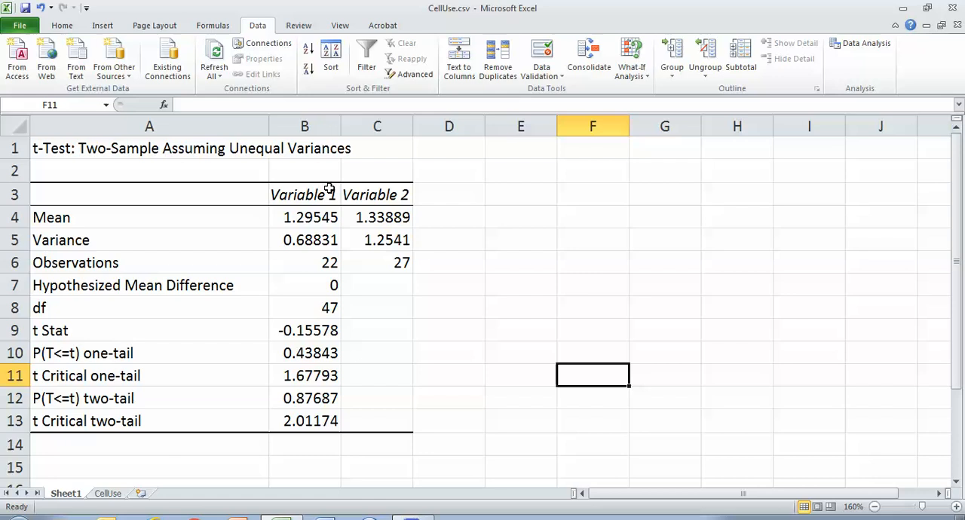
Rename the output headings in B3 and C3 to 'Cell' and 'No Cell'.
double_click(304, 195)
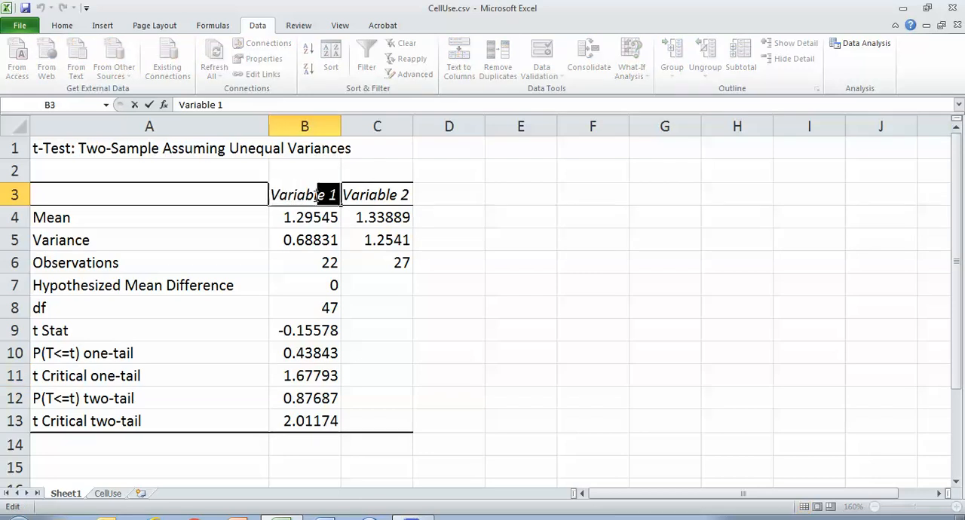
text(Cell)
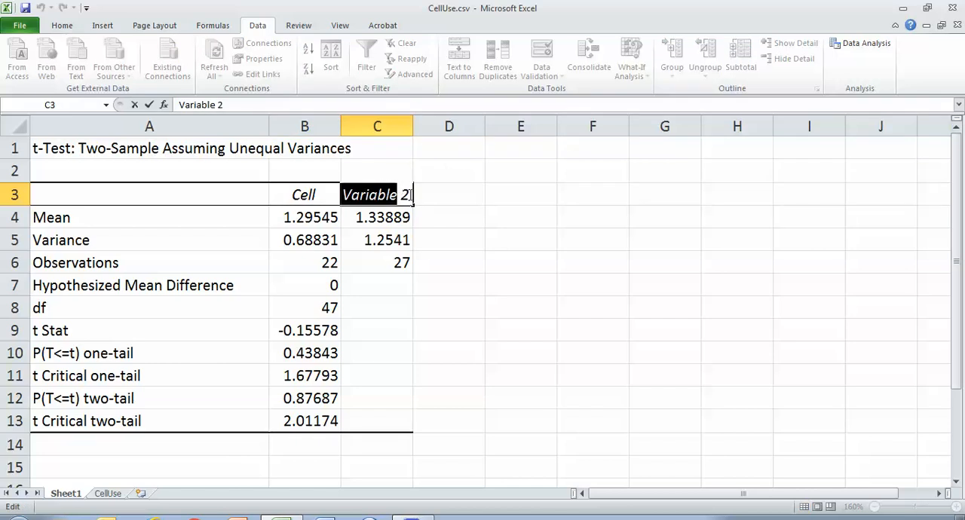
text(No C)
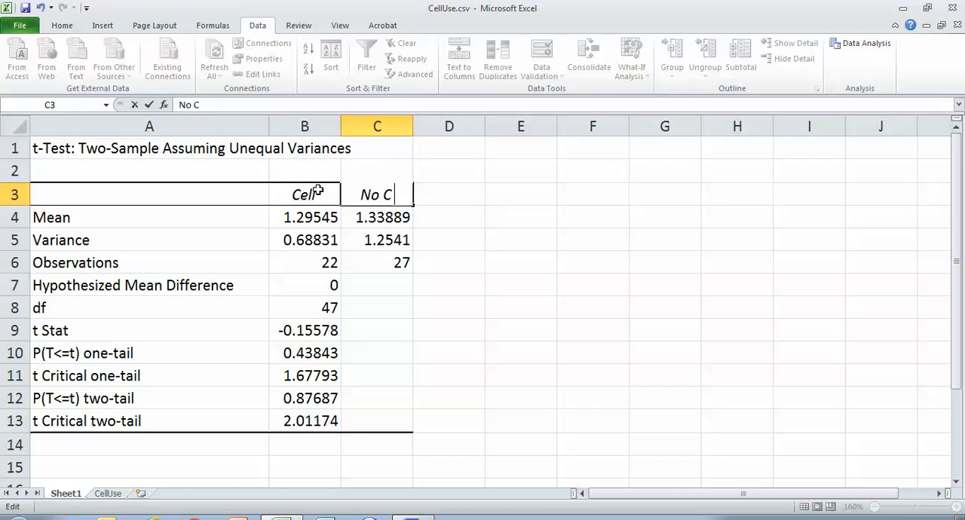
key(Return)
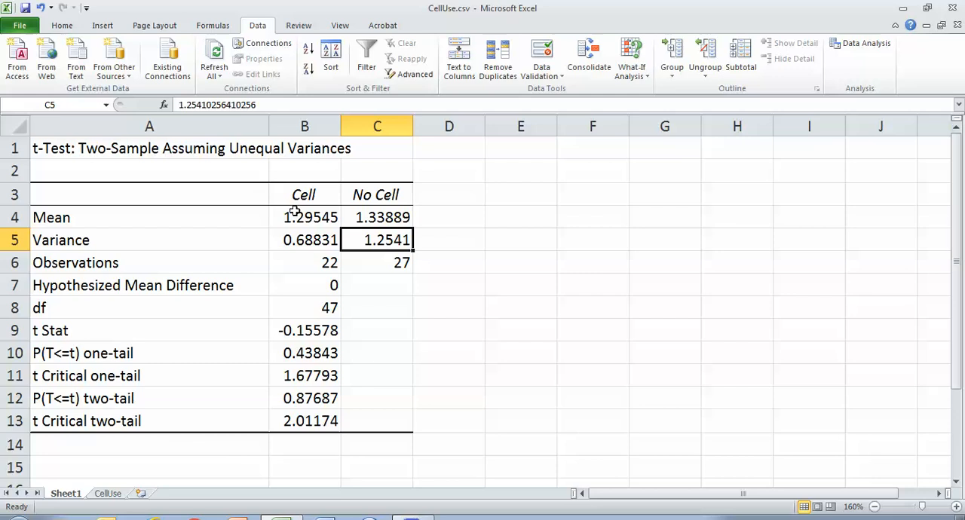
mouse_move(377, 220)
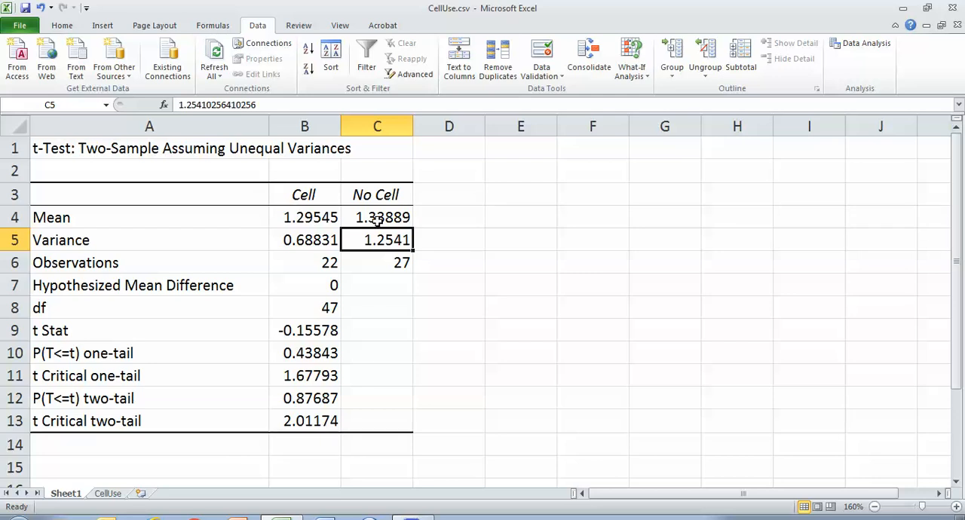
click(150, 240)
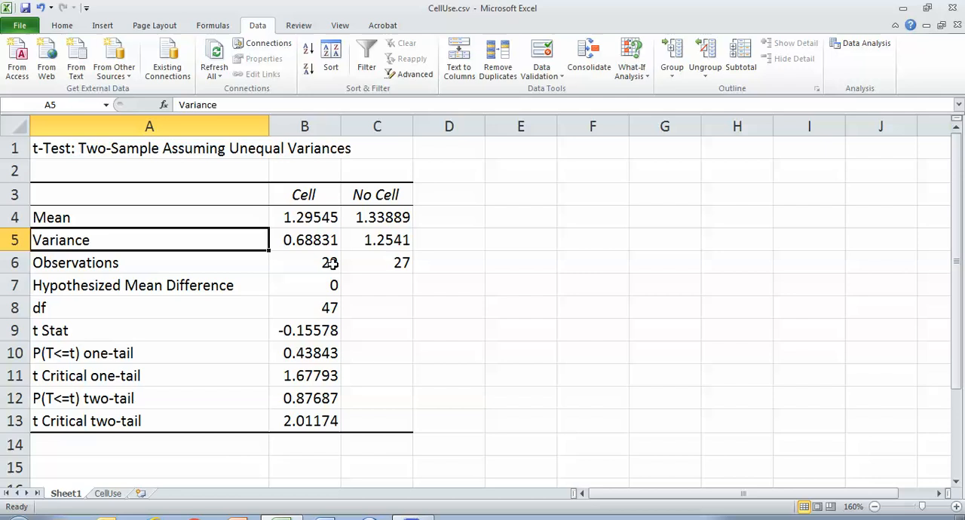
mouse_move(121, 266)
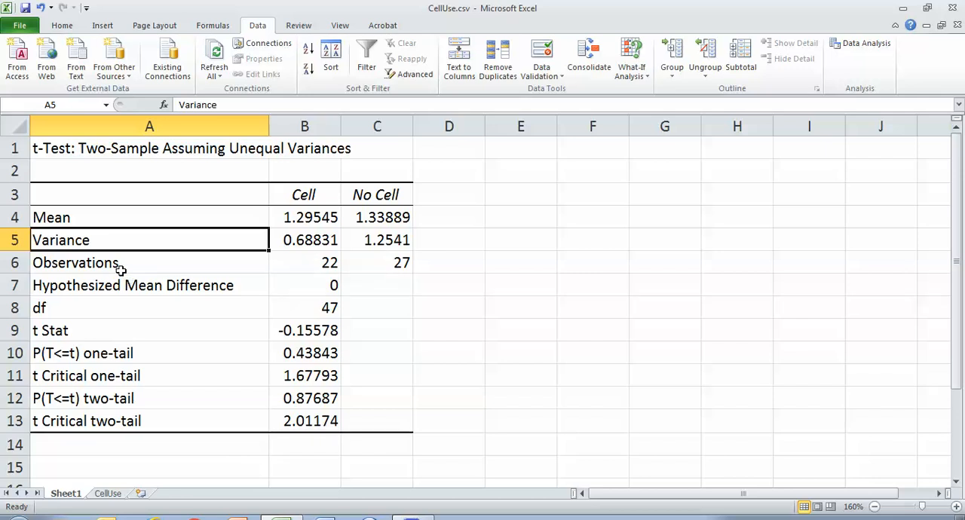
mouse_move(294, 255)
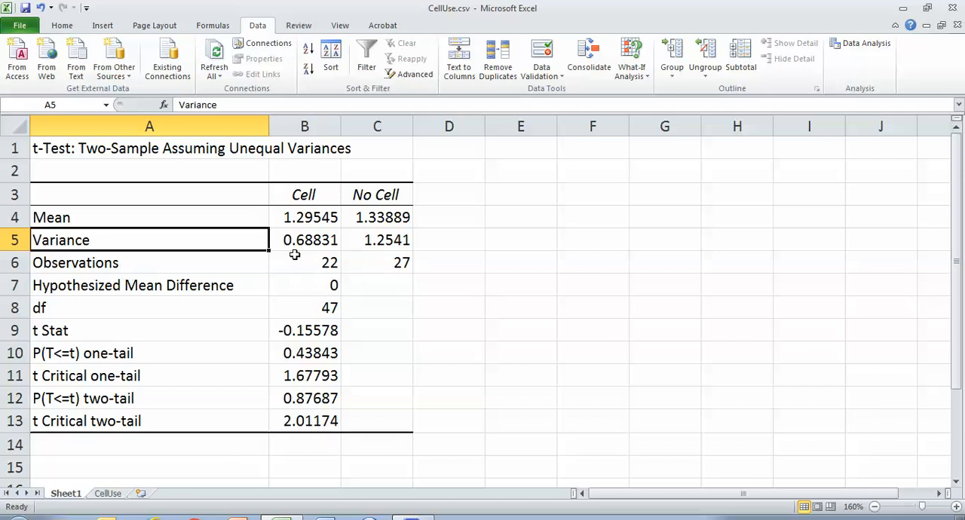
mouse_move(350, 264)
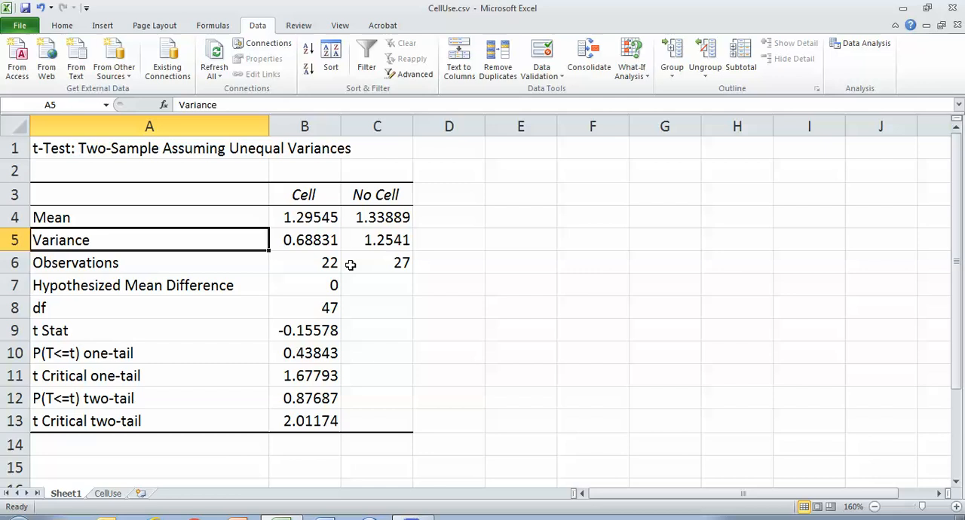
mouse_move(286, 291)
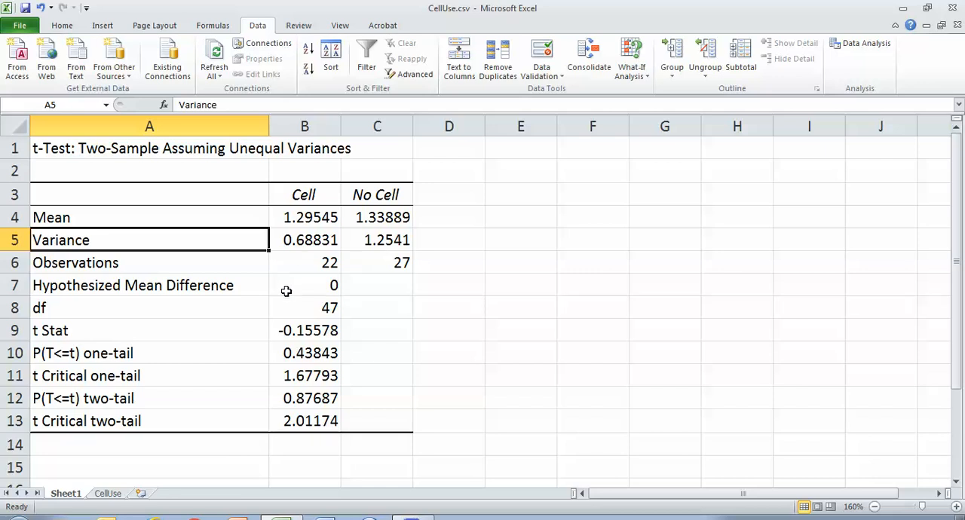
mouse_move(346, 239)
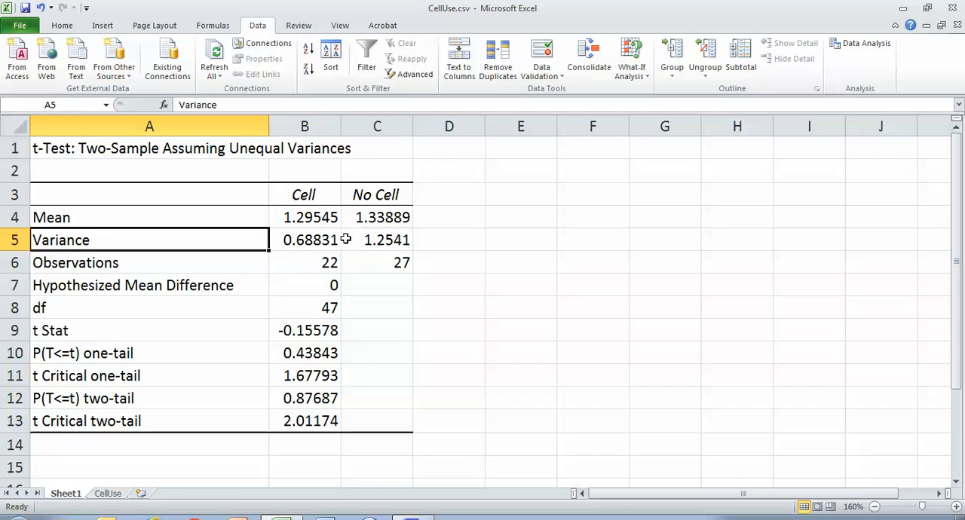
mouse_move(390, 241)
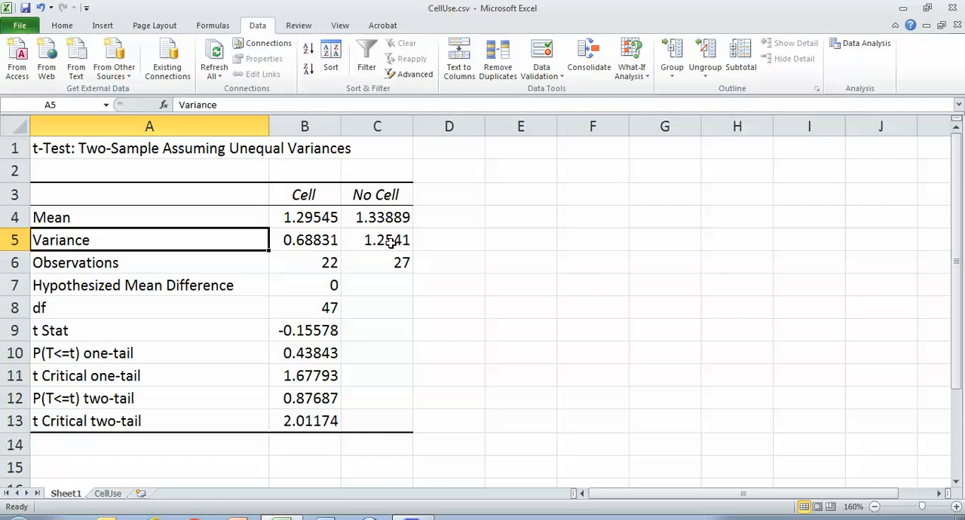
mouse_move(320, 267)
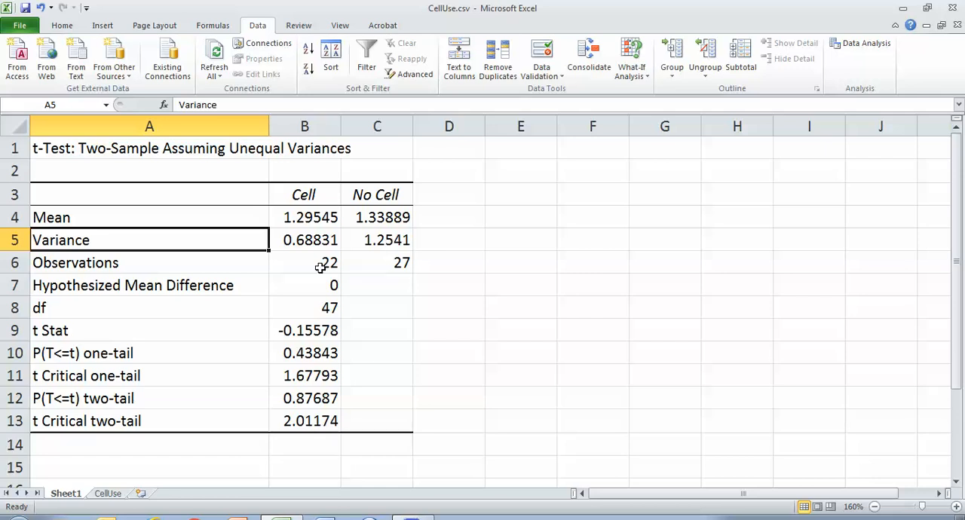
mouse_move(303, 271)
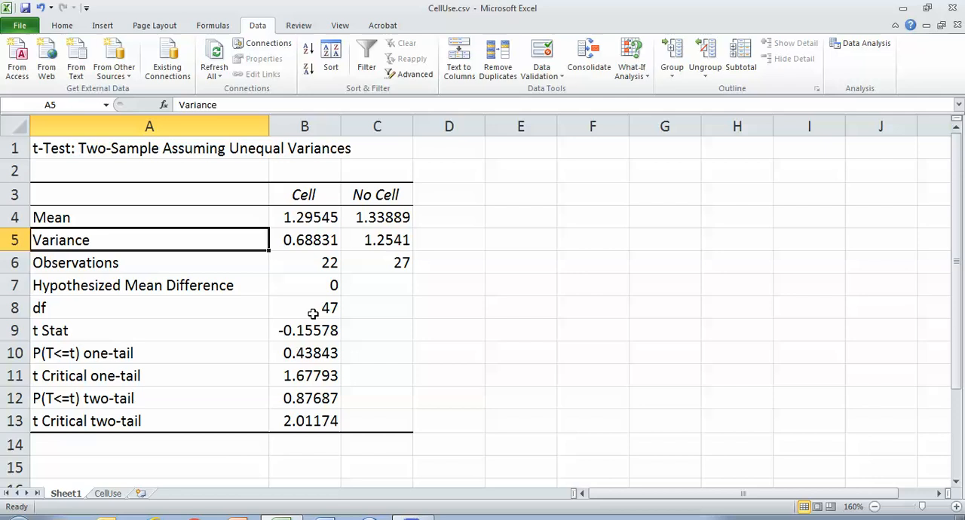
mouse_move(335, 305)
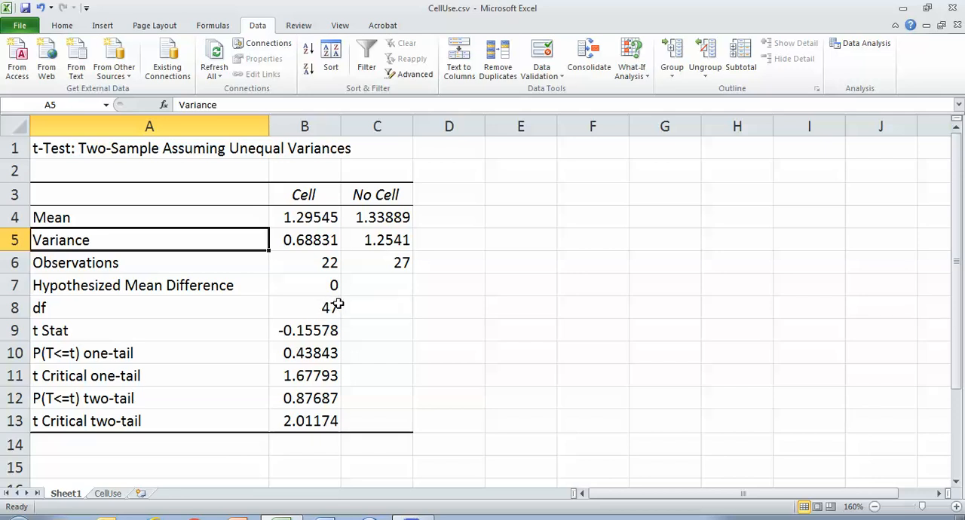
mouse_move(294, 326)
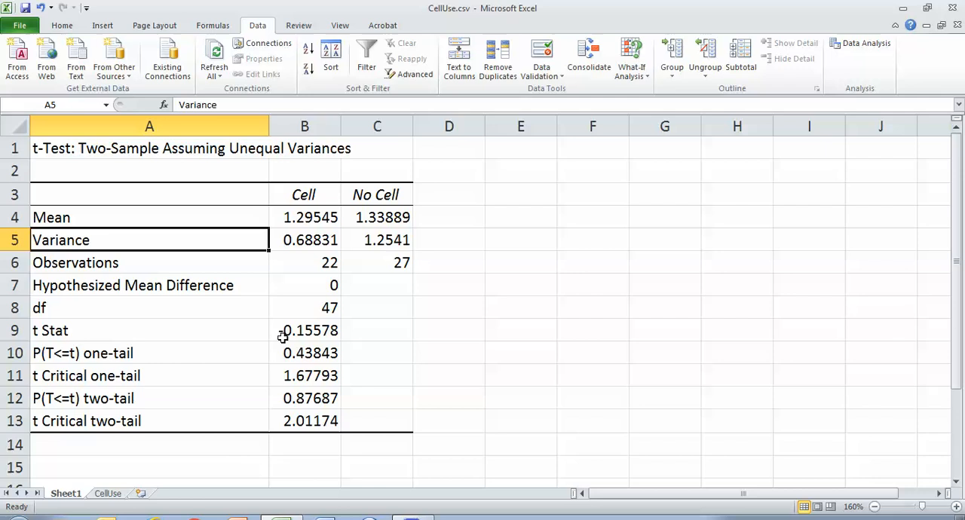
mouse_move(360, 216)
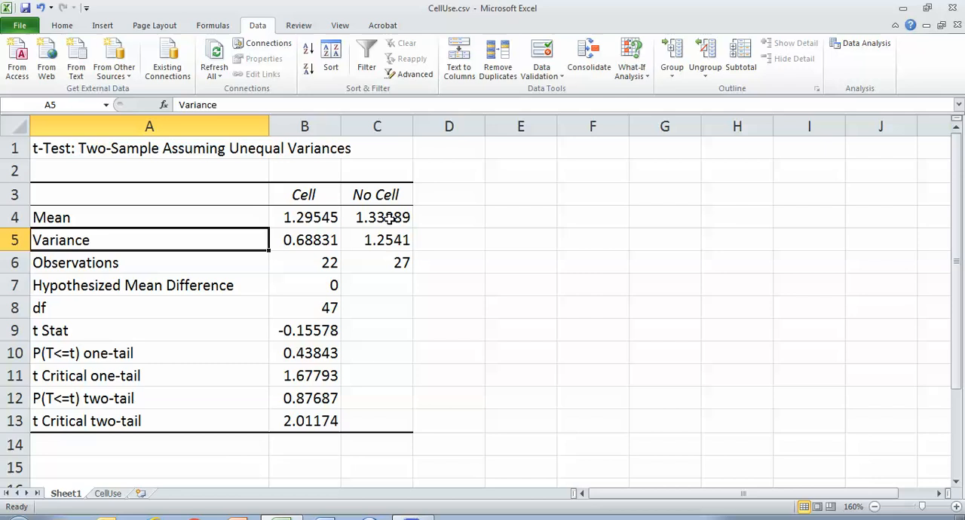
mouse_move(388, 204)
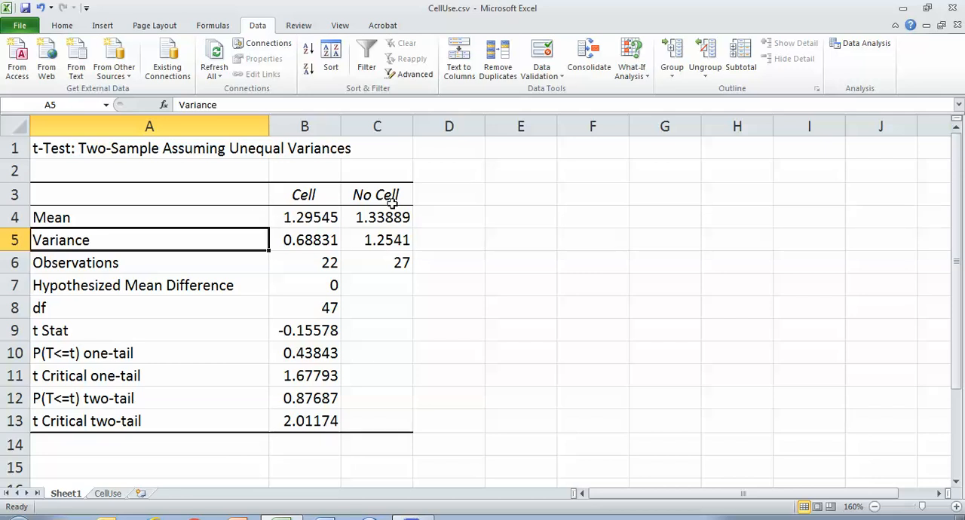
mouse_move(377, 266)
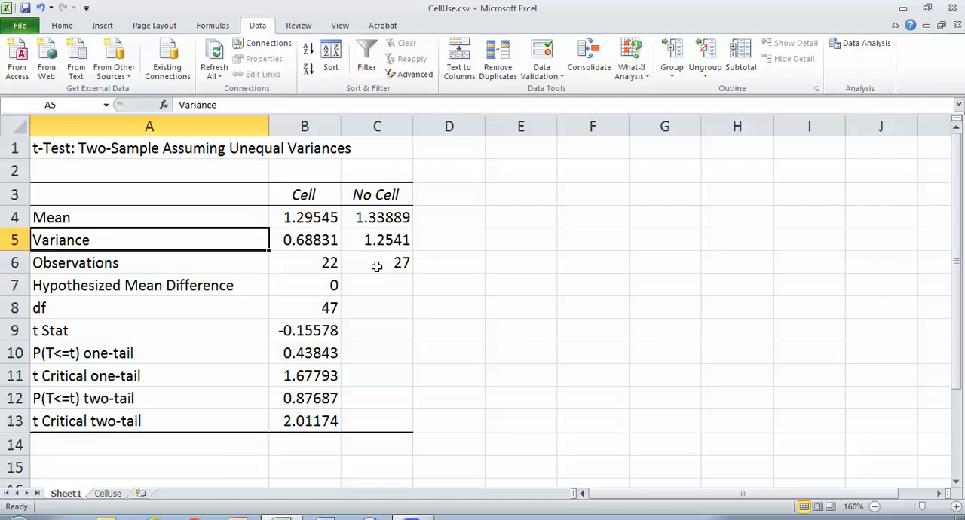
mouse_move(379, 337)
text(0)
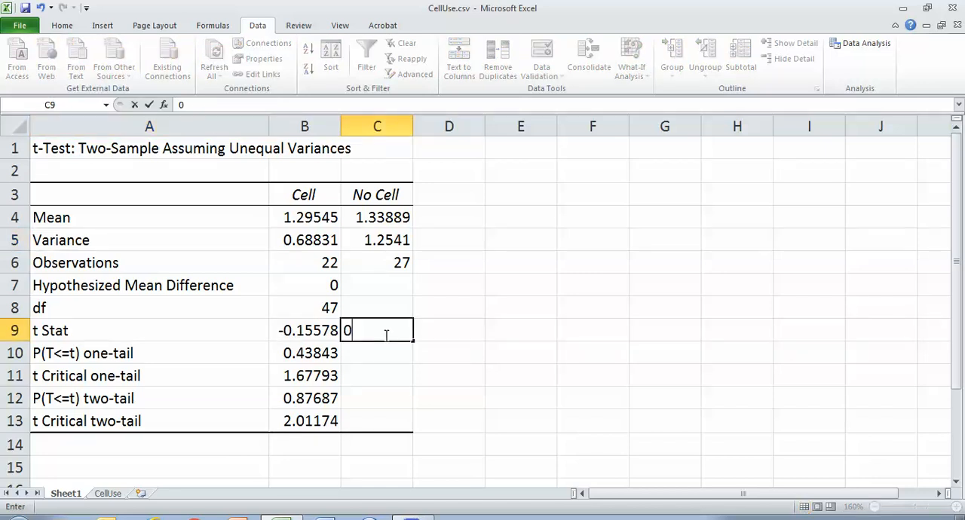
Enter 0.15578 in C9 as the absolute t Stat and inspect the two-tail p-value.
text(.15578)
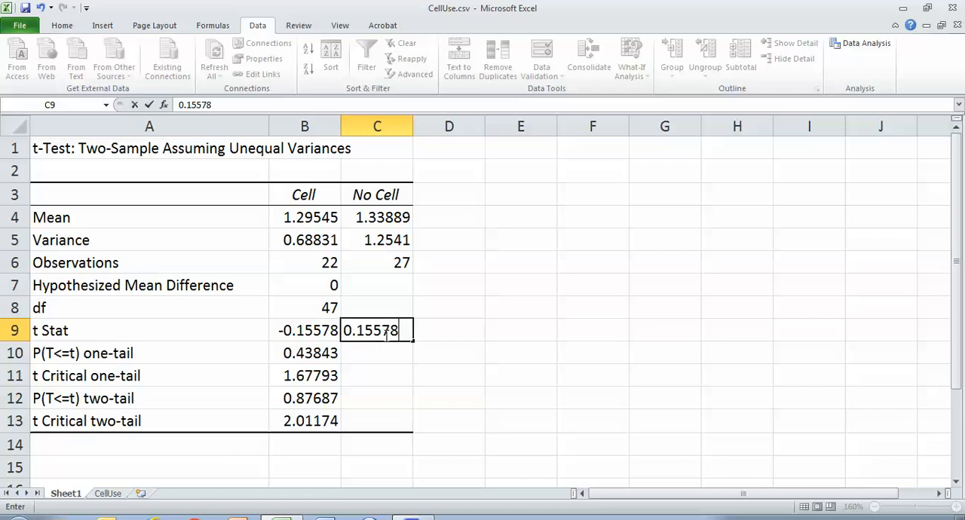
key(enter)
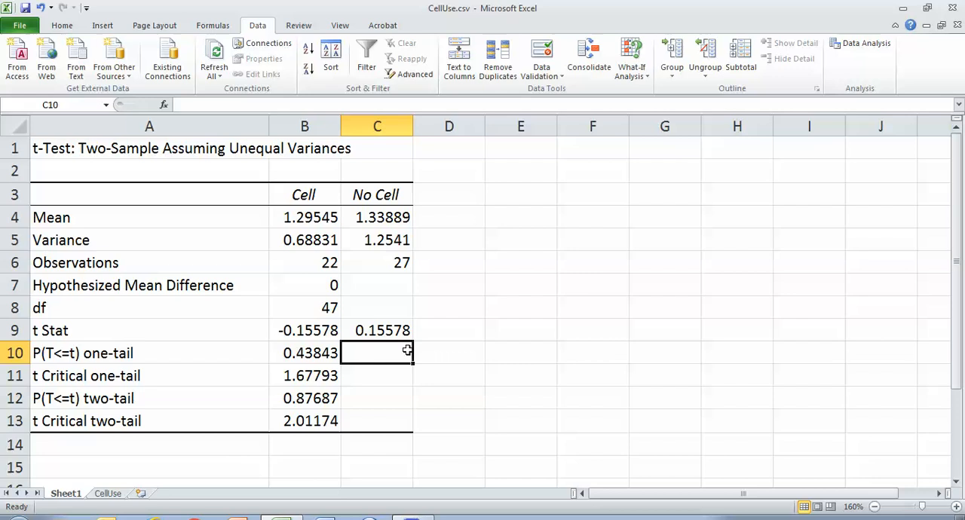
mouse_move(75, 355)
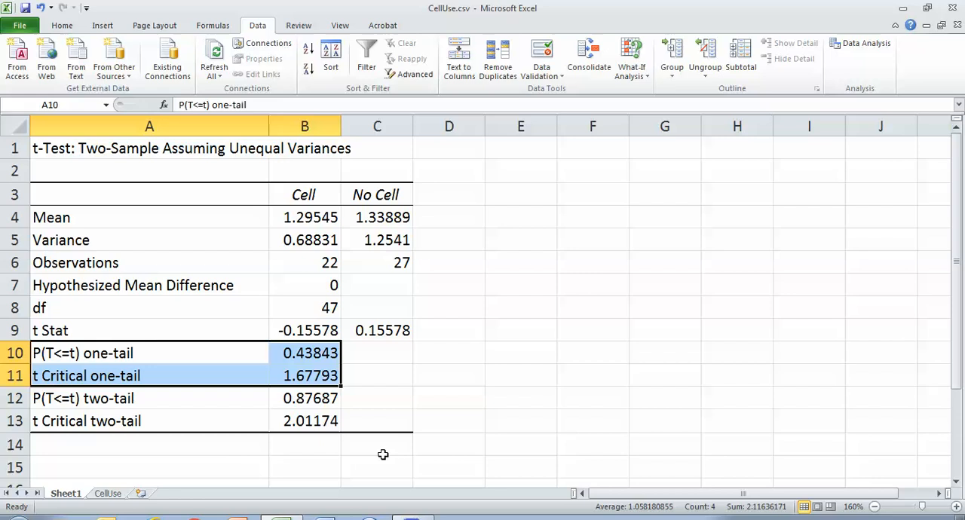
mouse_move(288, 404)
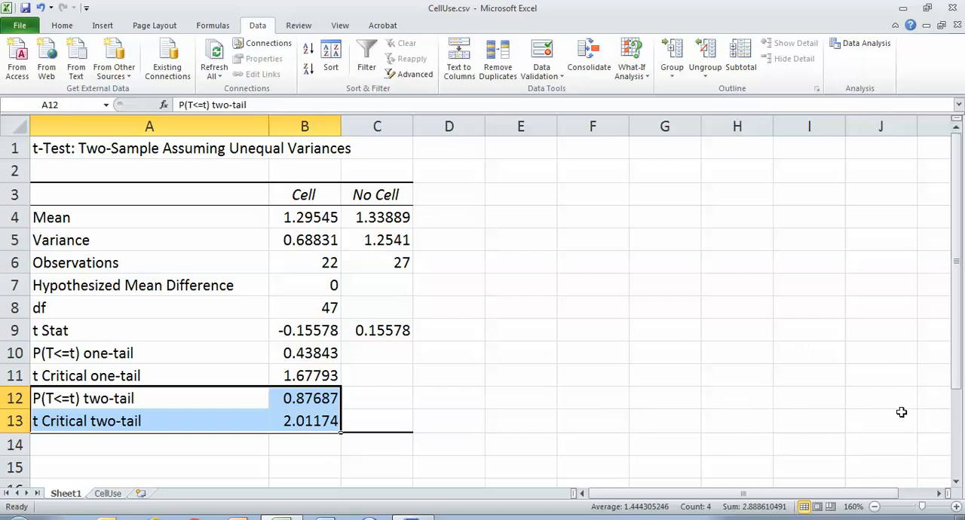
mouse_move(269, 446)
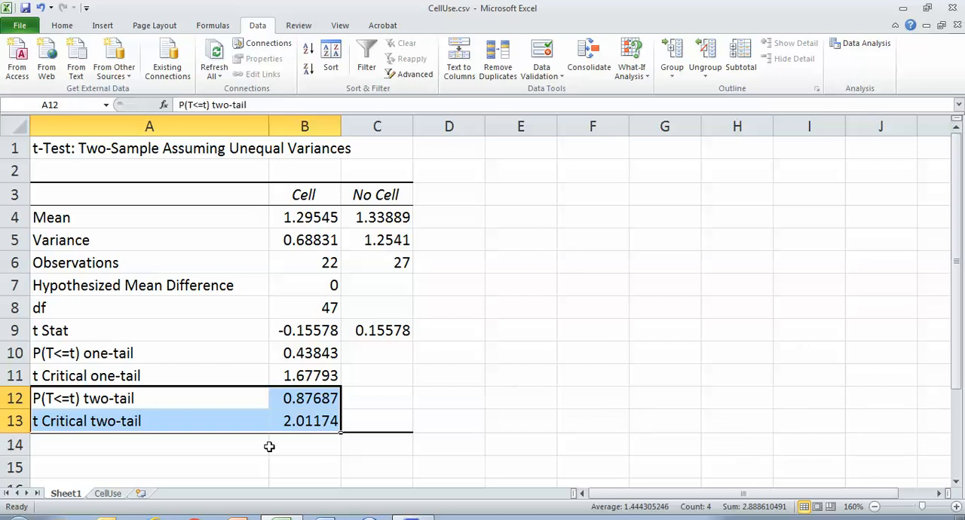
mouse_move(288, 428)
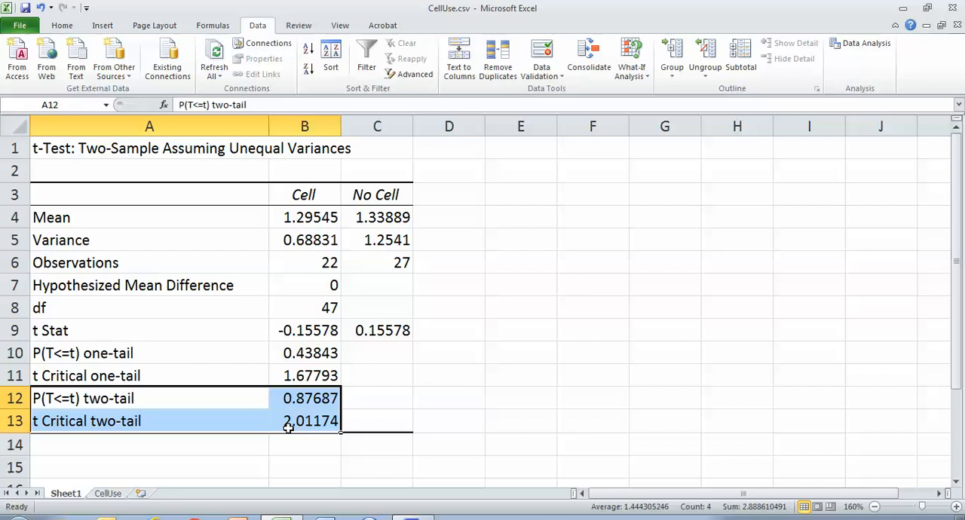
mouse_move(353, 430)
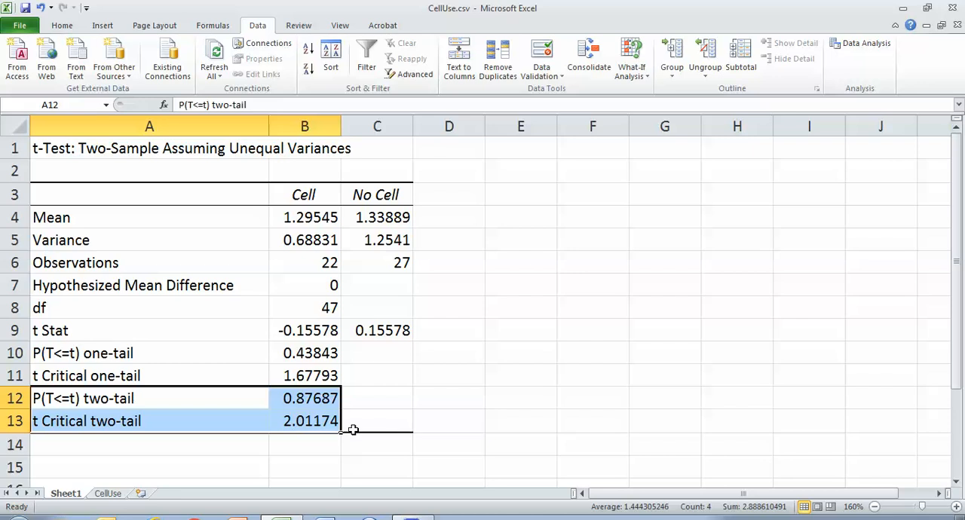
click(305, 398)
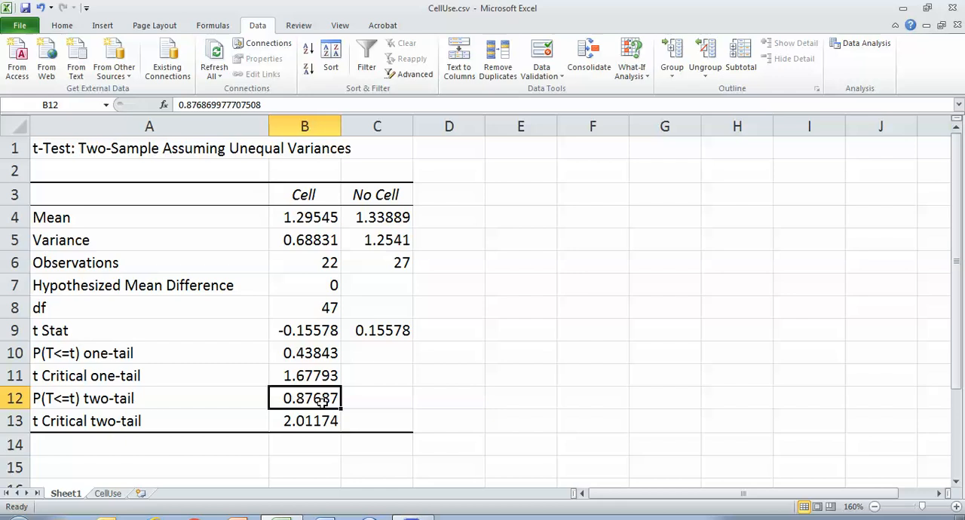
mouse_move(364, 410)
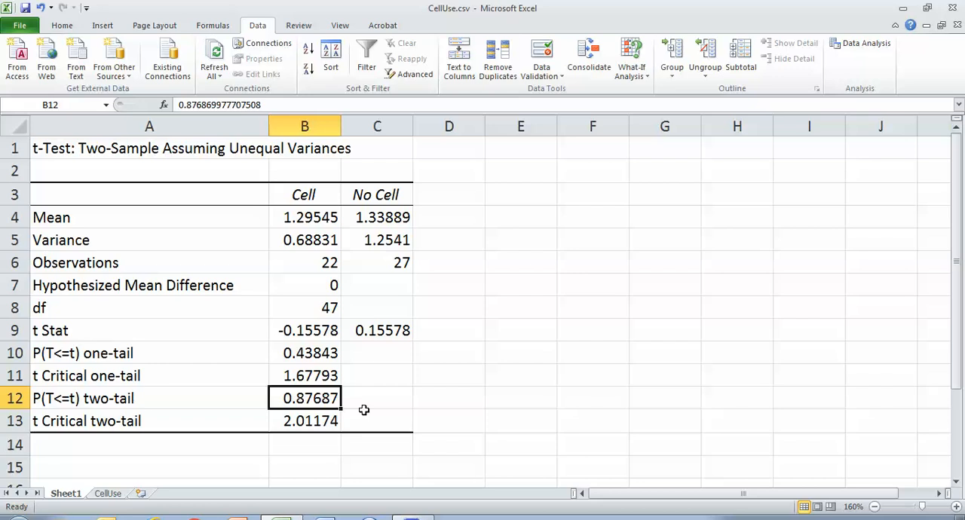
mouse_move(348, 398)
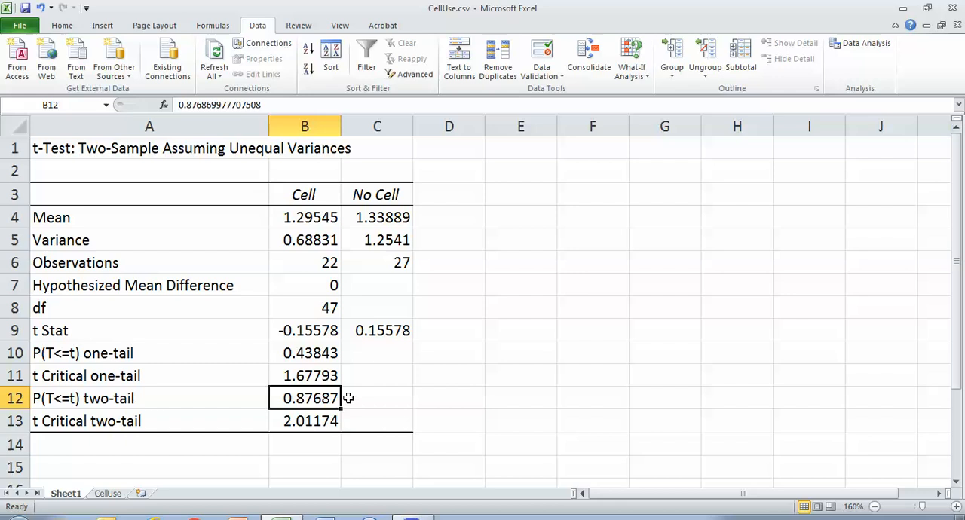
mouse_move(303, 353)
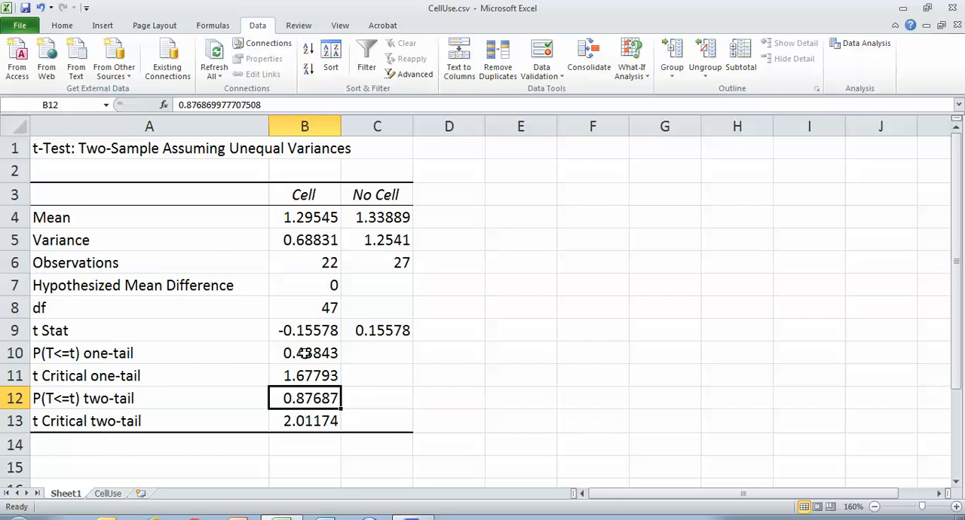
mouse_move(314, 280)
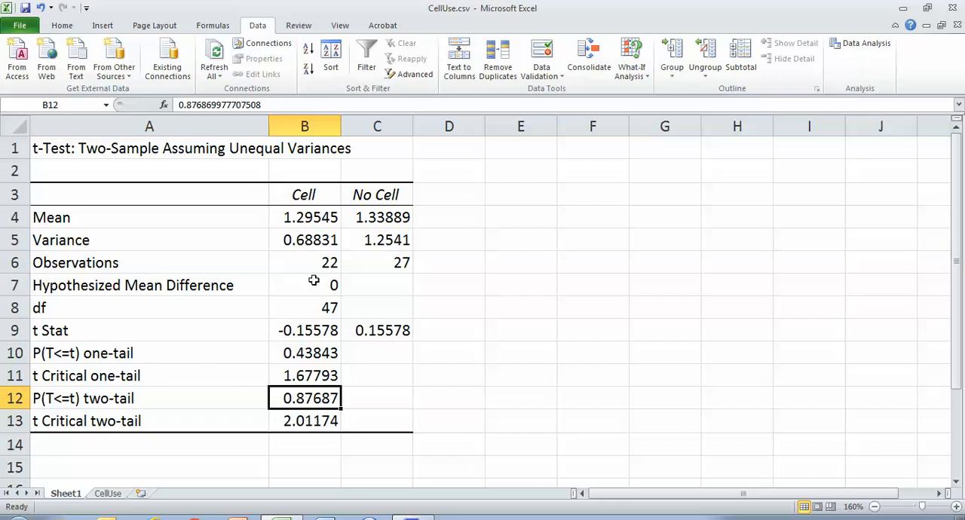
mouse_move(404, 219)
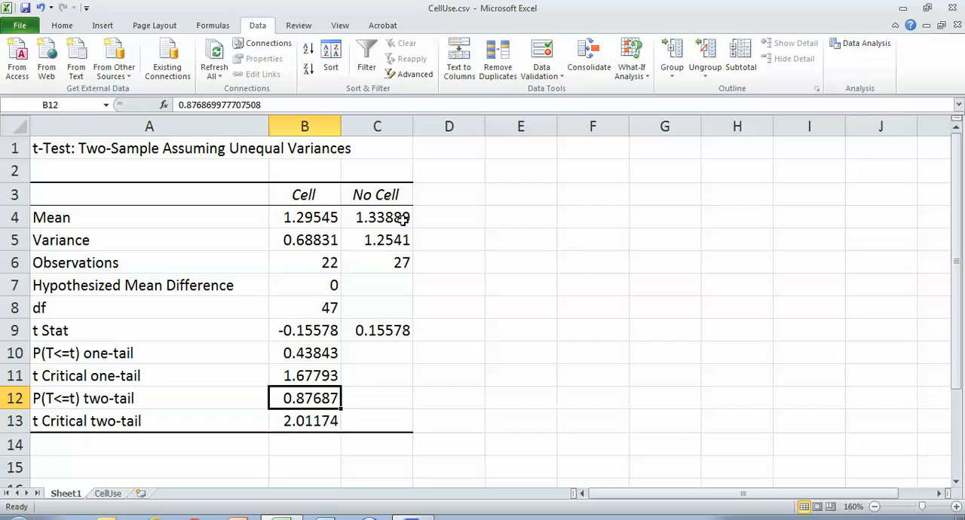
mouse_move(62, 25)
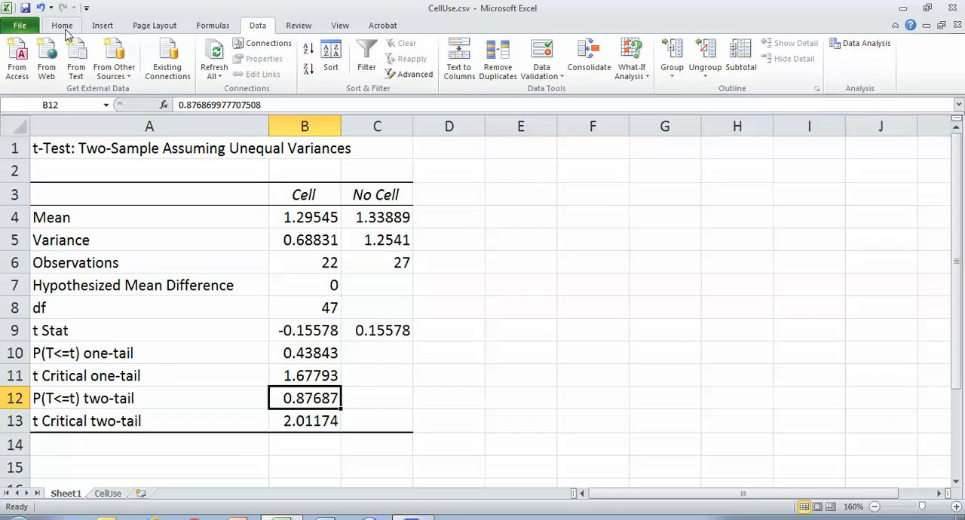
click(62, 24)
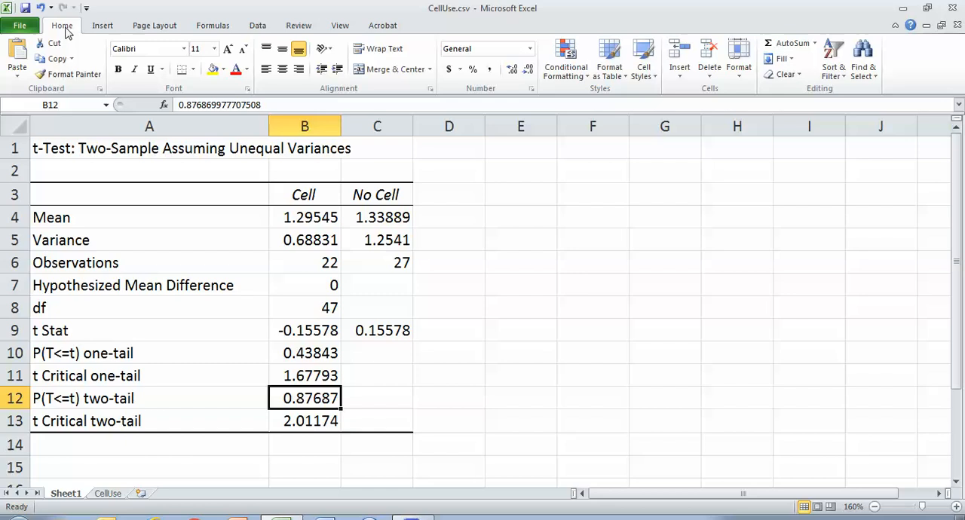
mouse_move(104, 501)
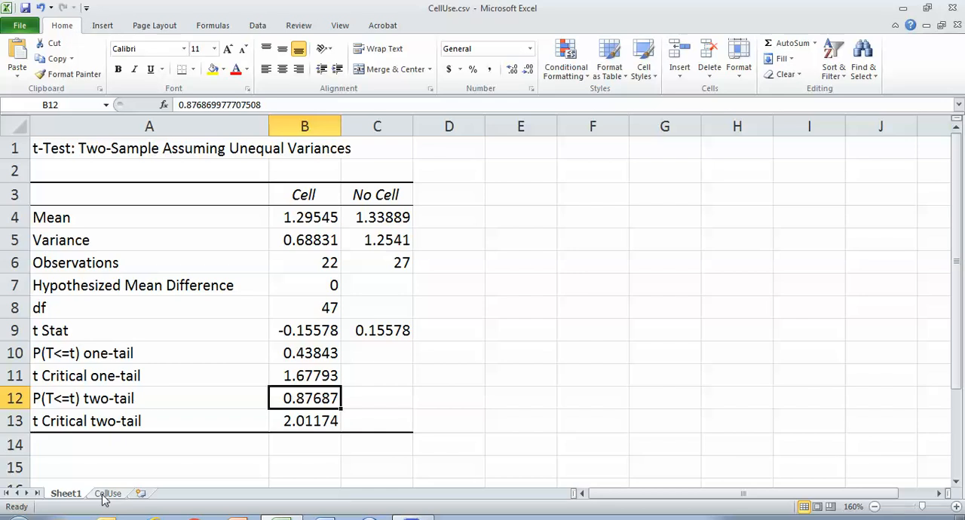
On CellUse, put =STDEV.S of the cell group's Hours in D6, labelled 'SD='.
click(108, 493)
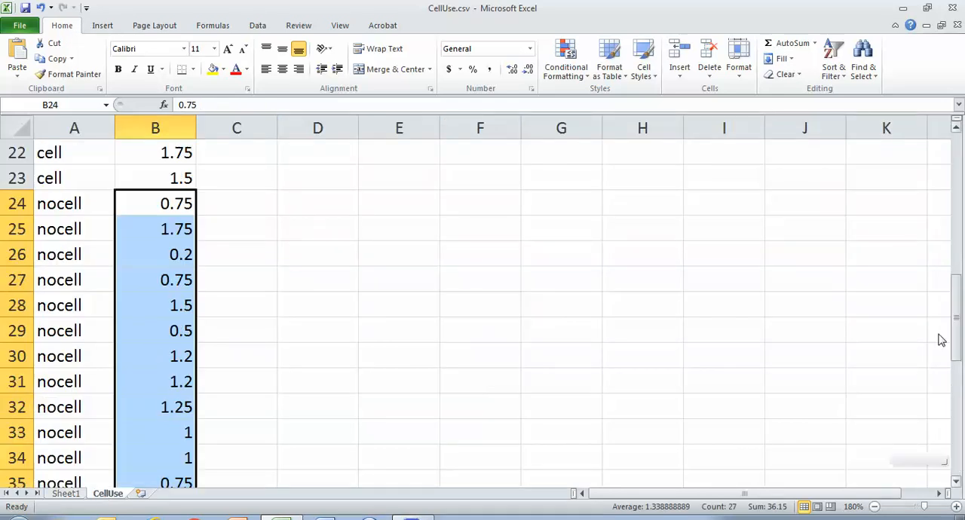
scroll(up, 3)
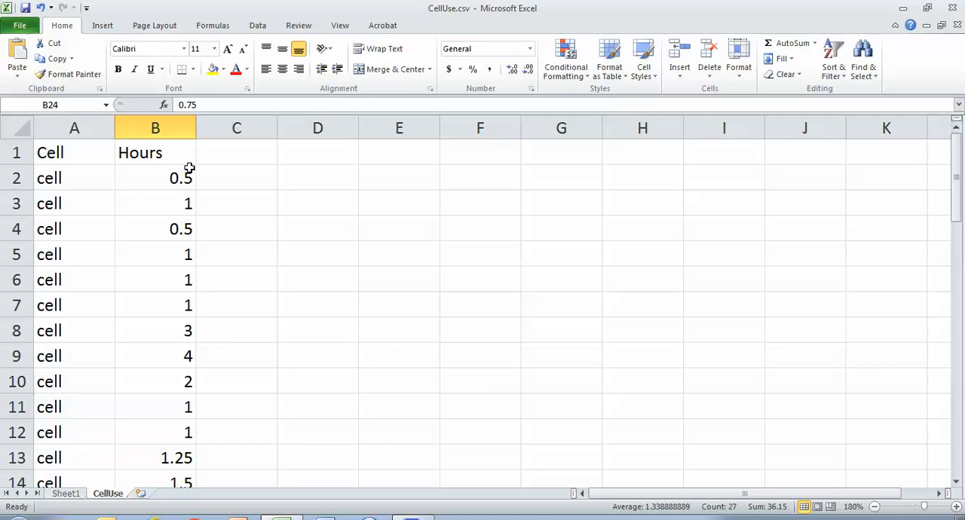
click(155, 178)
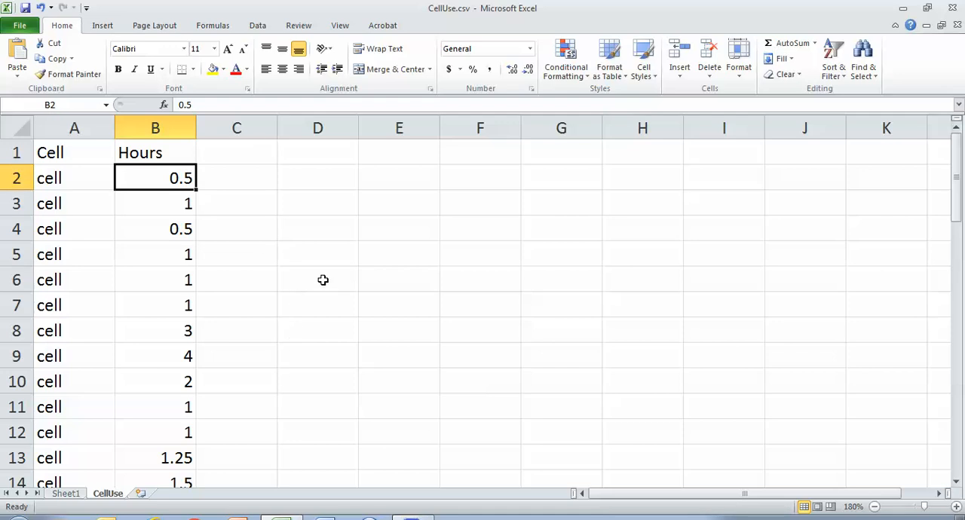
click(317, 280)
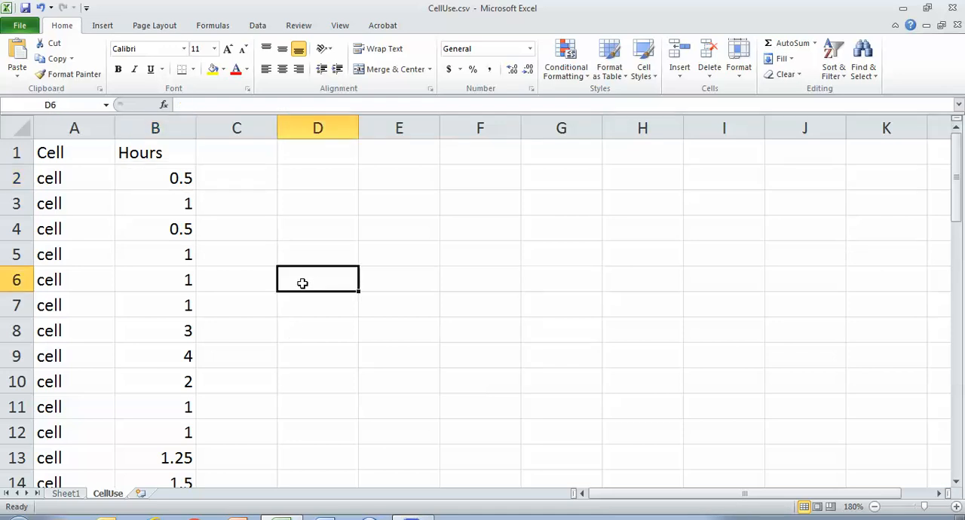
text(=s)
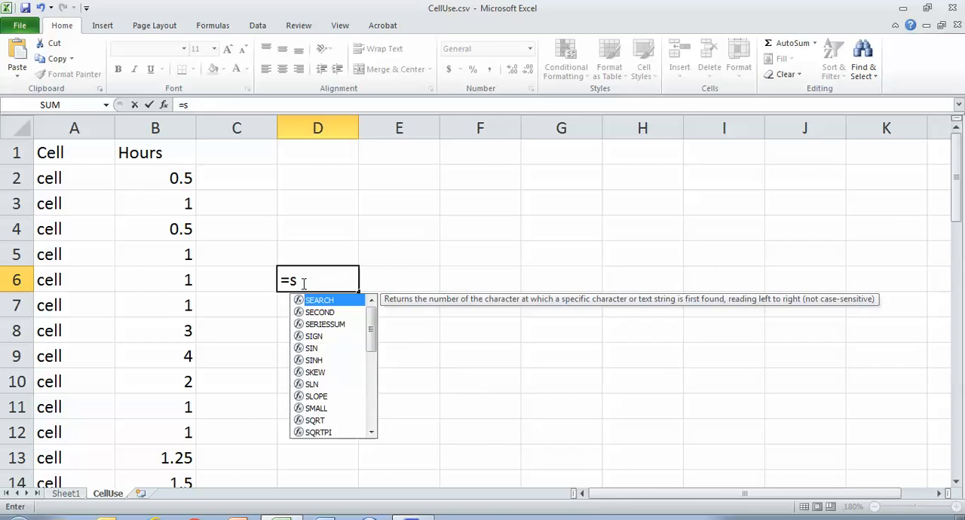
text(t)
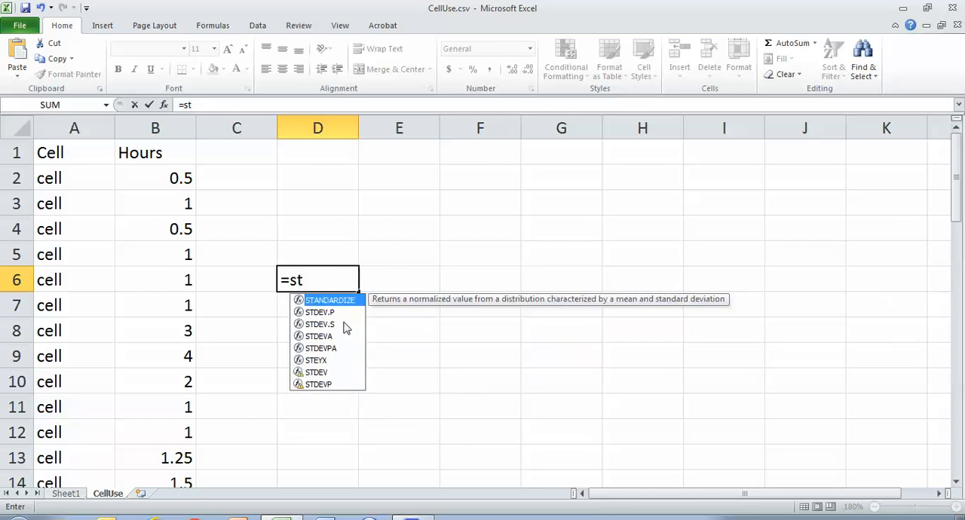
mouse_move(320, 324)
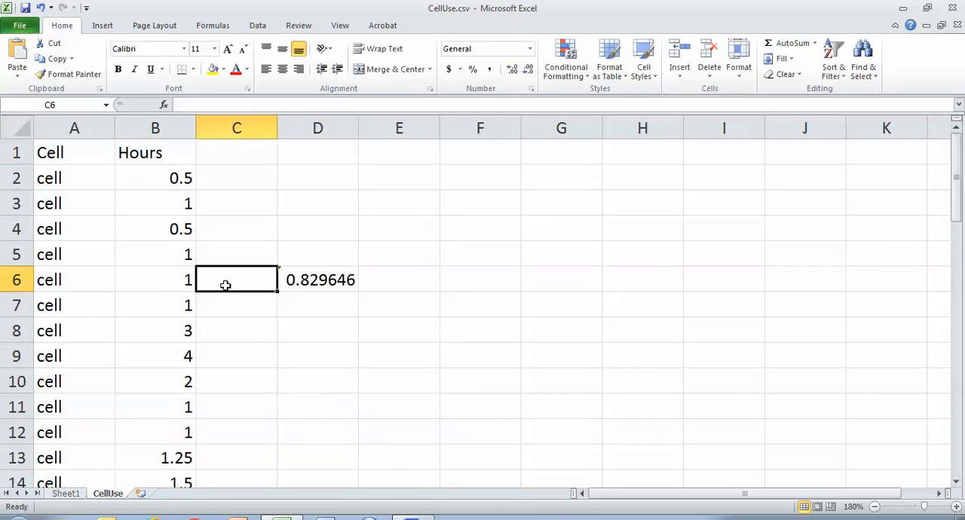
text(SD)
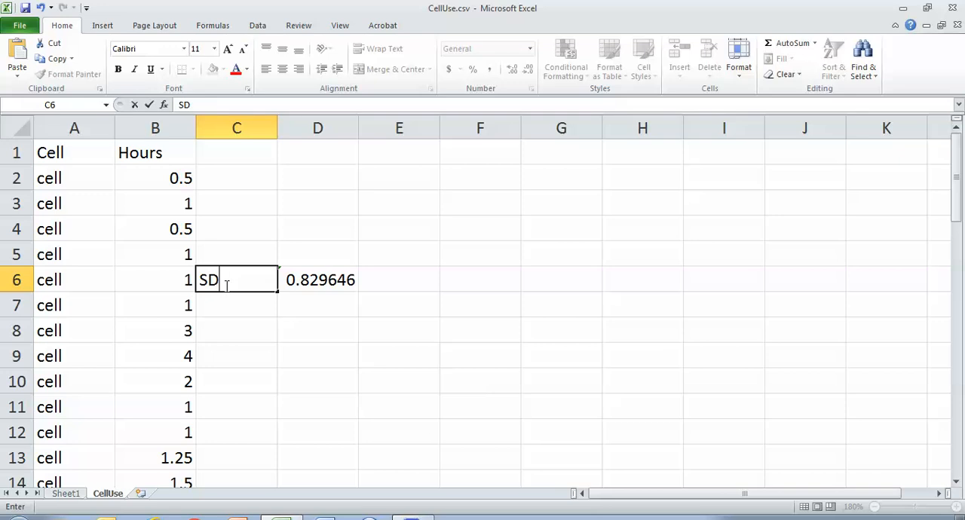
text(=)
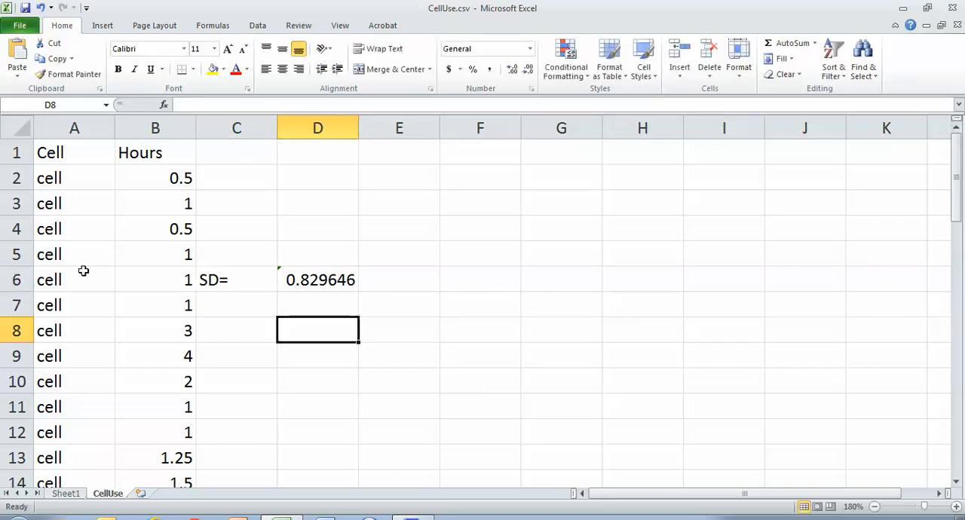
mouse_move(383, 321)
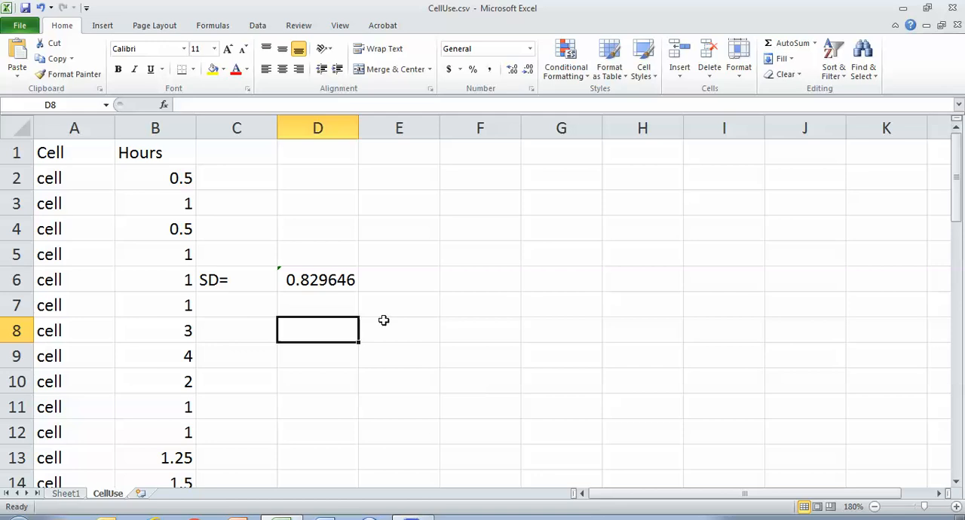
mouse_move(269, 395)
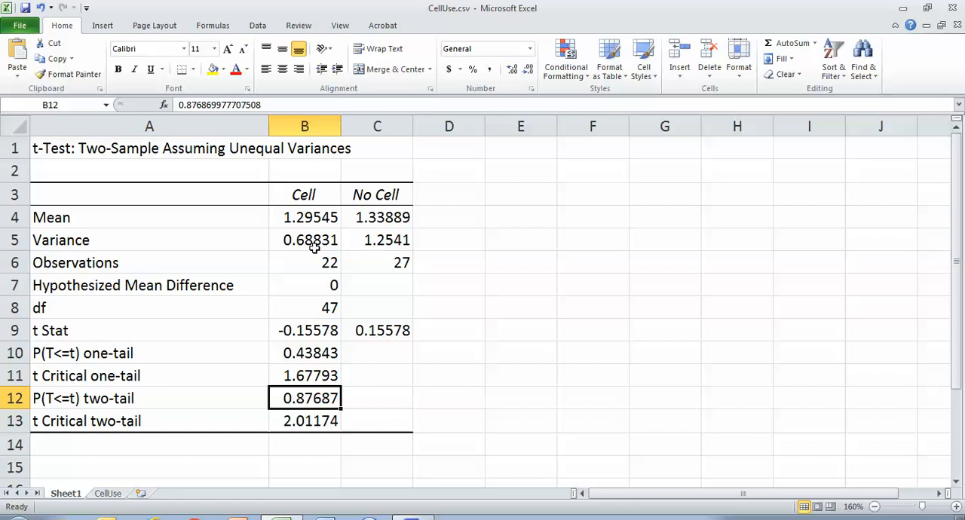
mouse_move(108, 494)
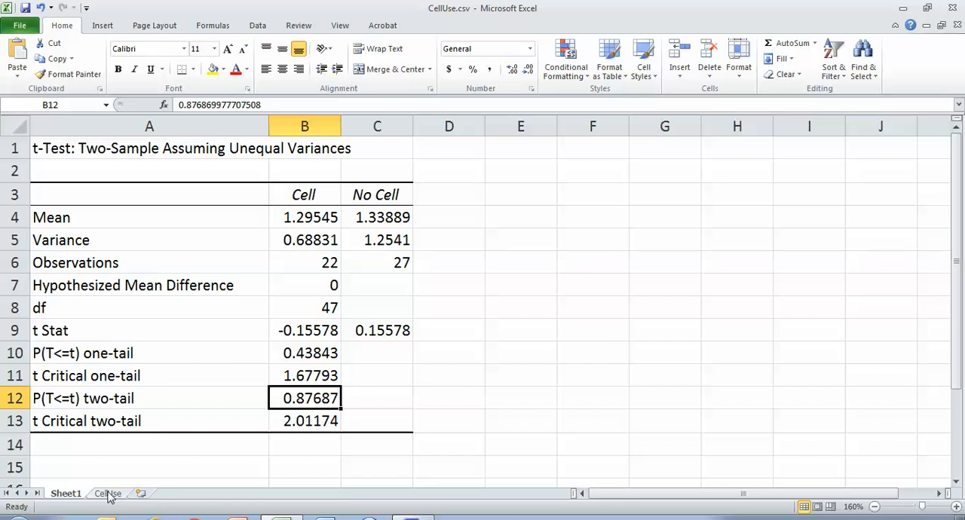
Glance at the SD on CellUse, return to Sheet1, and restore down the Excel window.
click(107, 493)
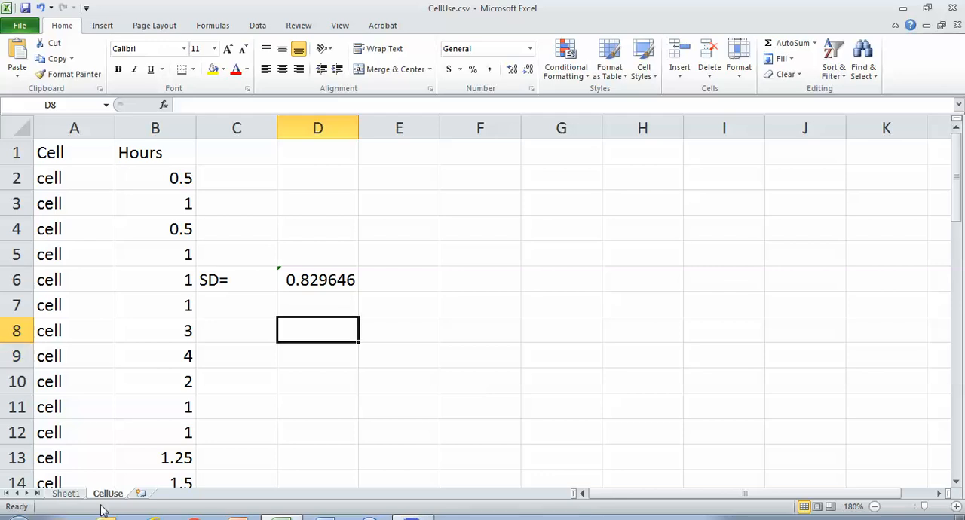
click(66, 493)
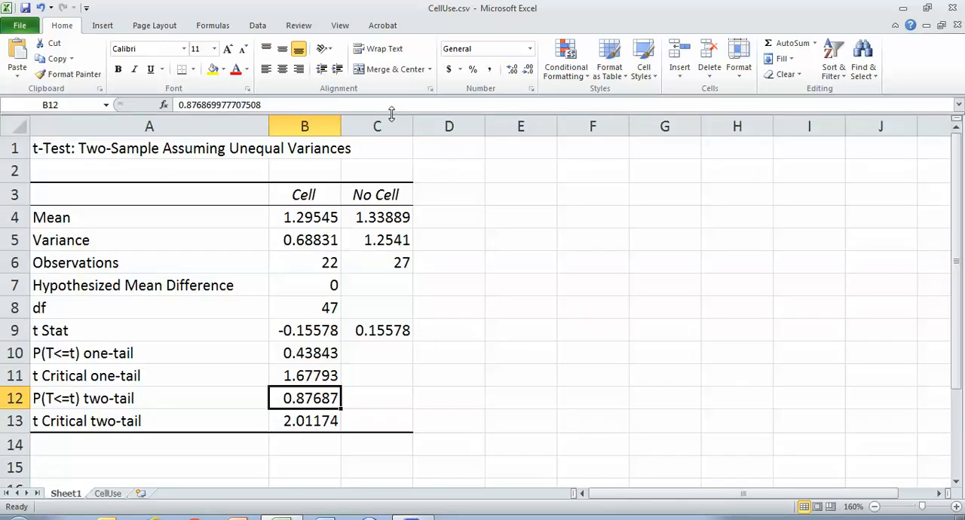
click(921, 8)
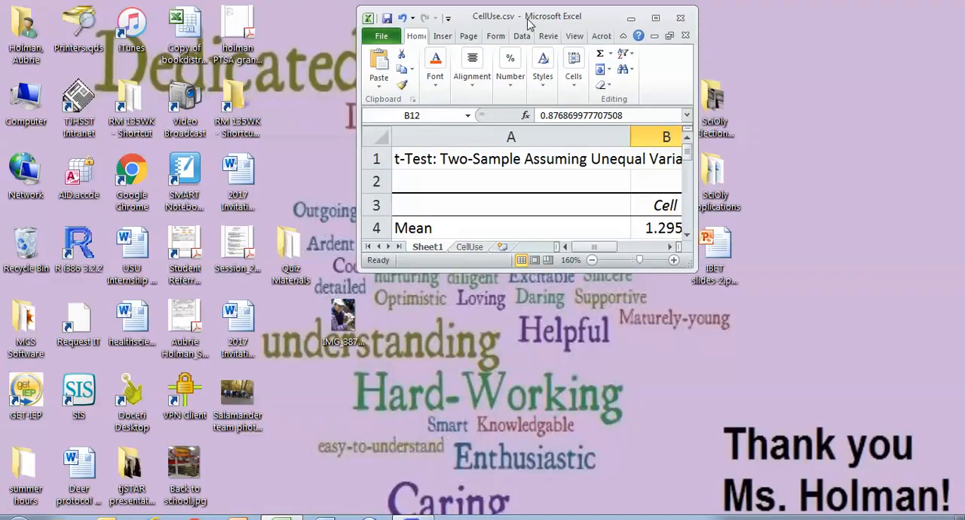
Bring up RGui's Welch t-test output (t = 0.15578, p = 0.8769) beside Excel.
click(655, 16)
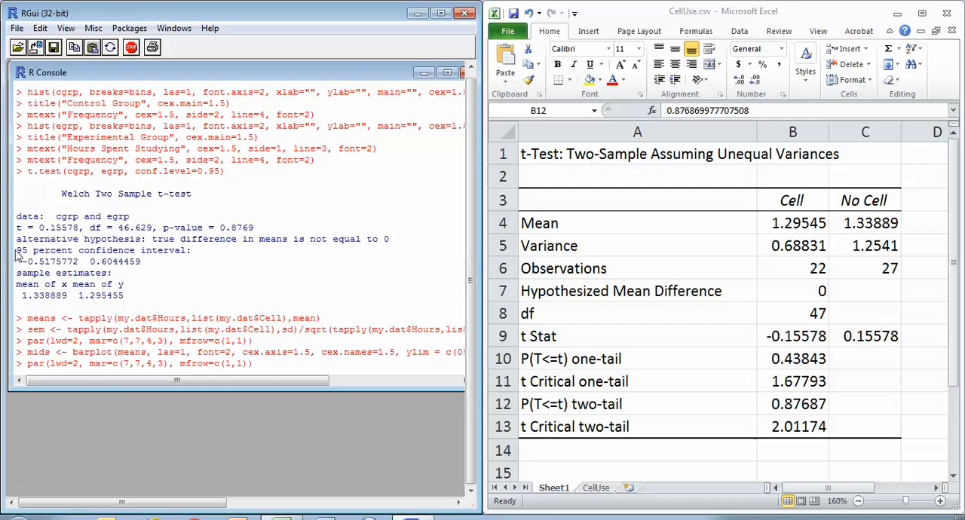
mouse_move(116, 240)
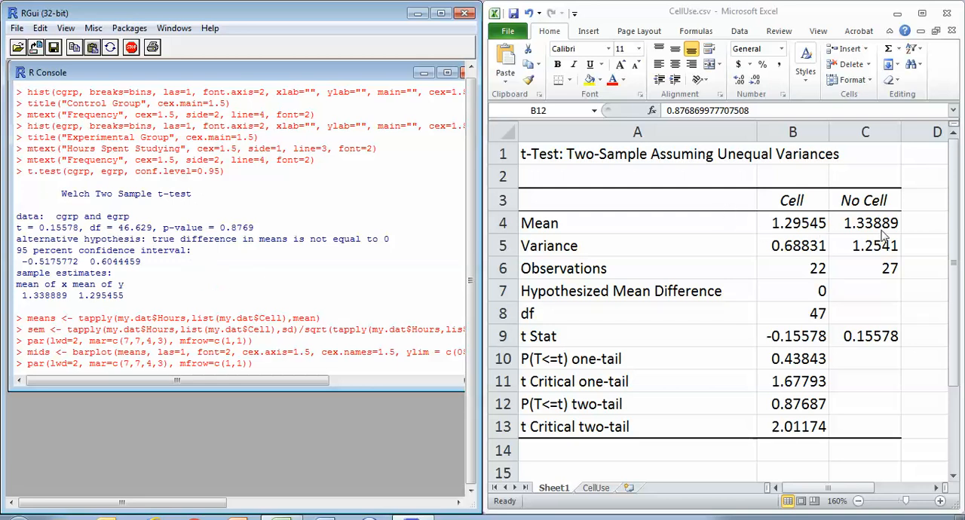
mouse_move(39, 302)
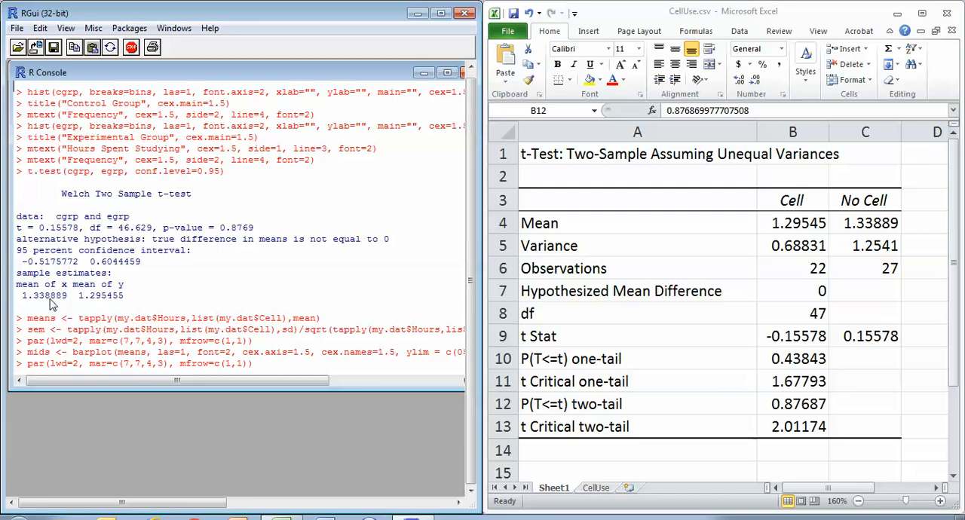
mouse_move(149, 238)
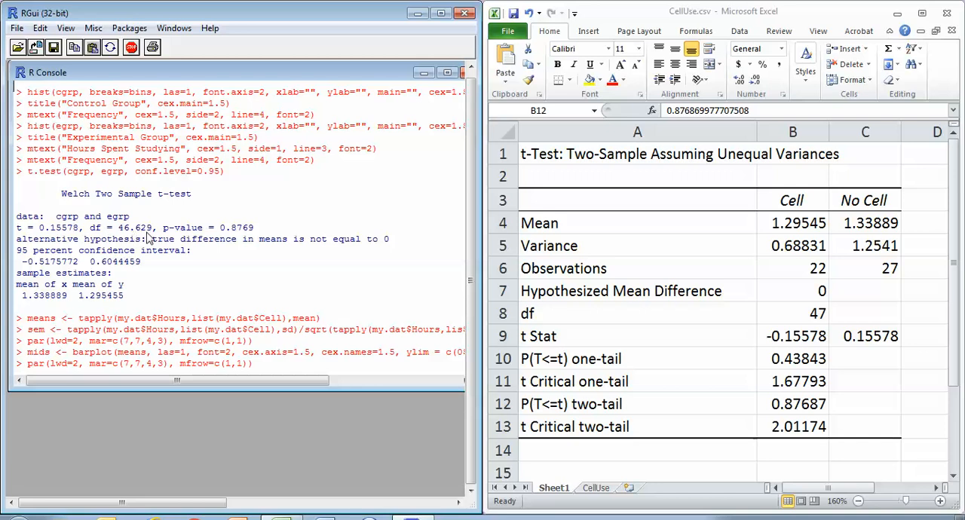
mouse_move(249, 237)
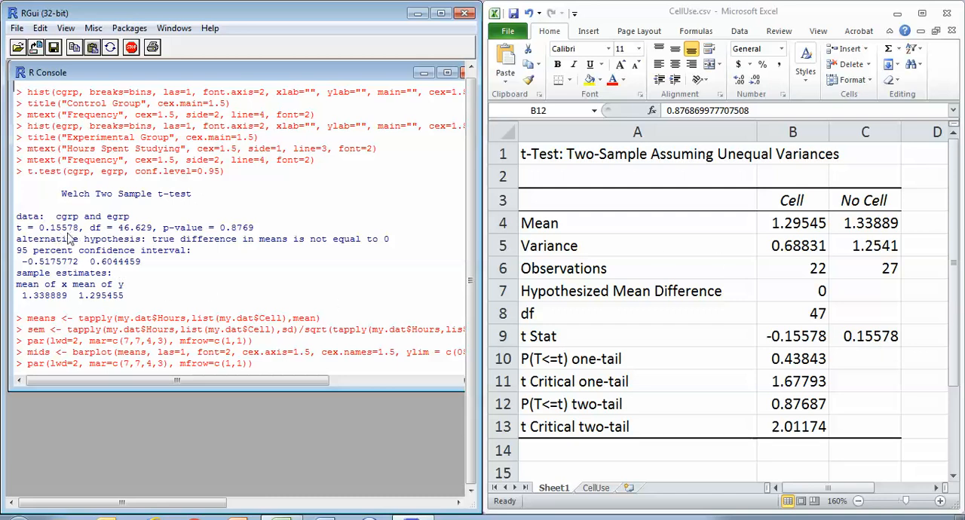
mouse_move(85, 304)
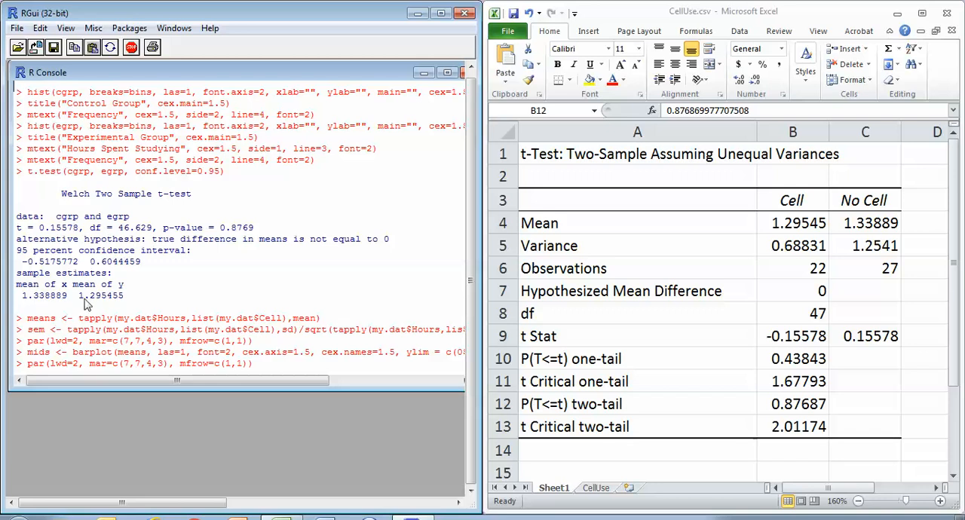
mouse_move(103, 305)
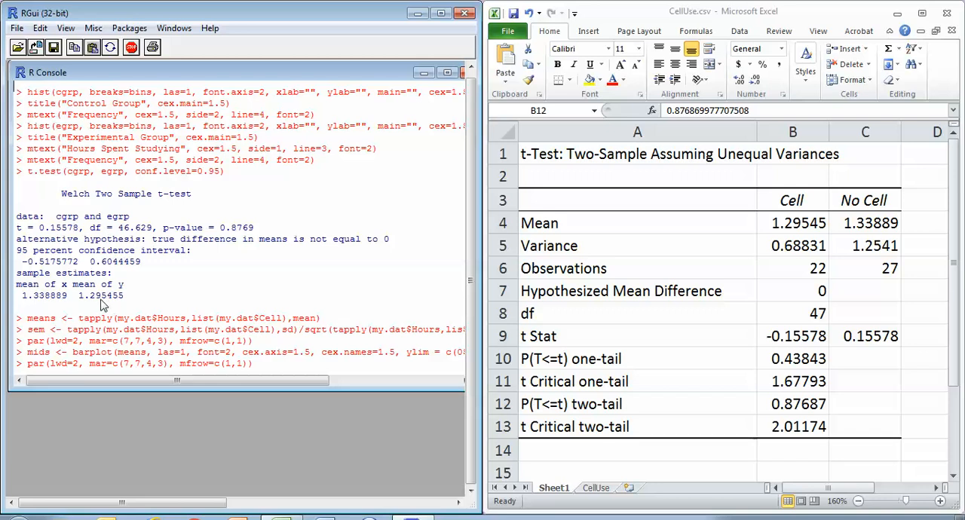
mouse_move(303, 158)
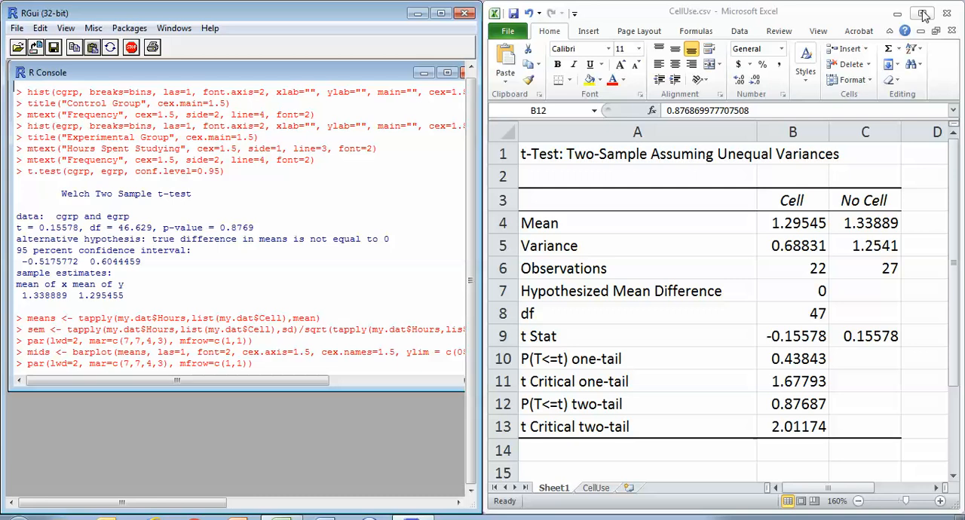
mouse_move(923, 14)
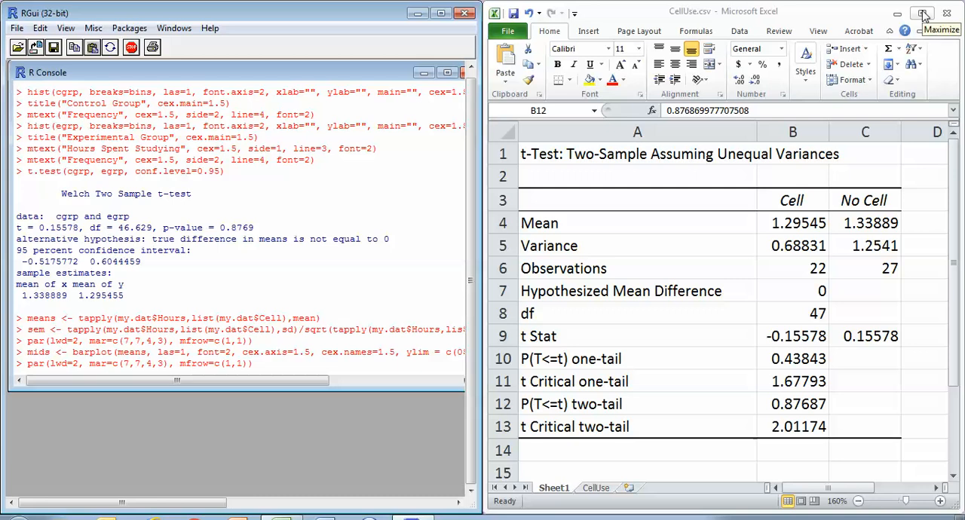
mouse_move(923, 14)
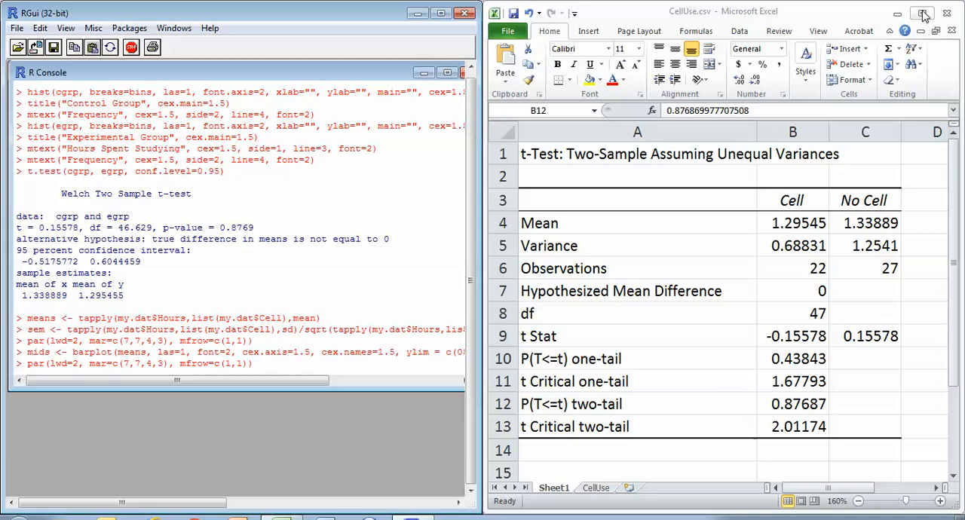